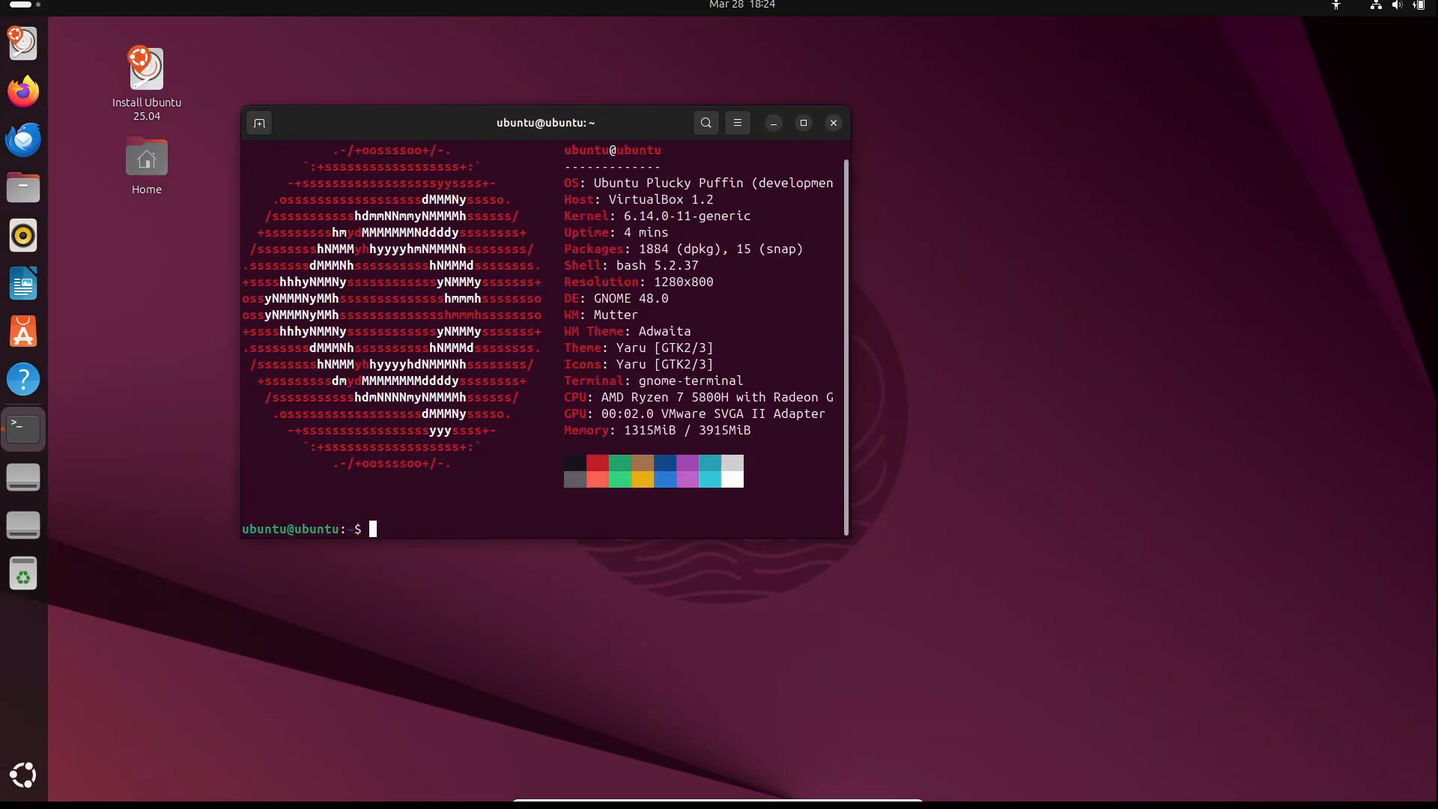
Step: Run neofetch to print the Plucky Puffin system summary (kernel, GNOME 48, CPU, GPU, memory)
{"action": "type", "text": "neofetch"}
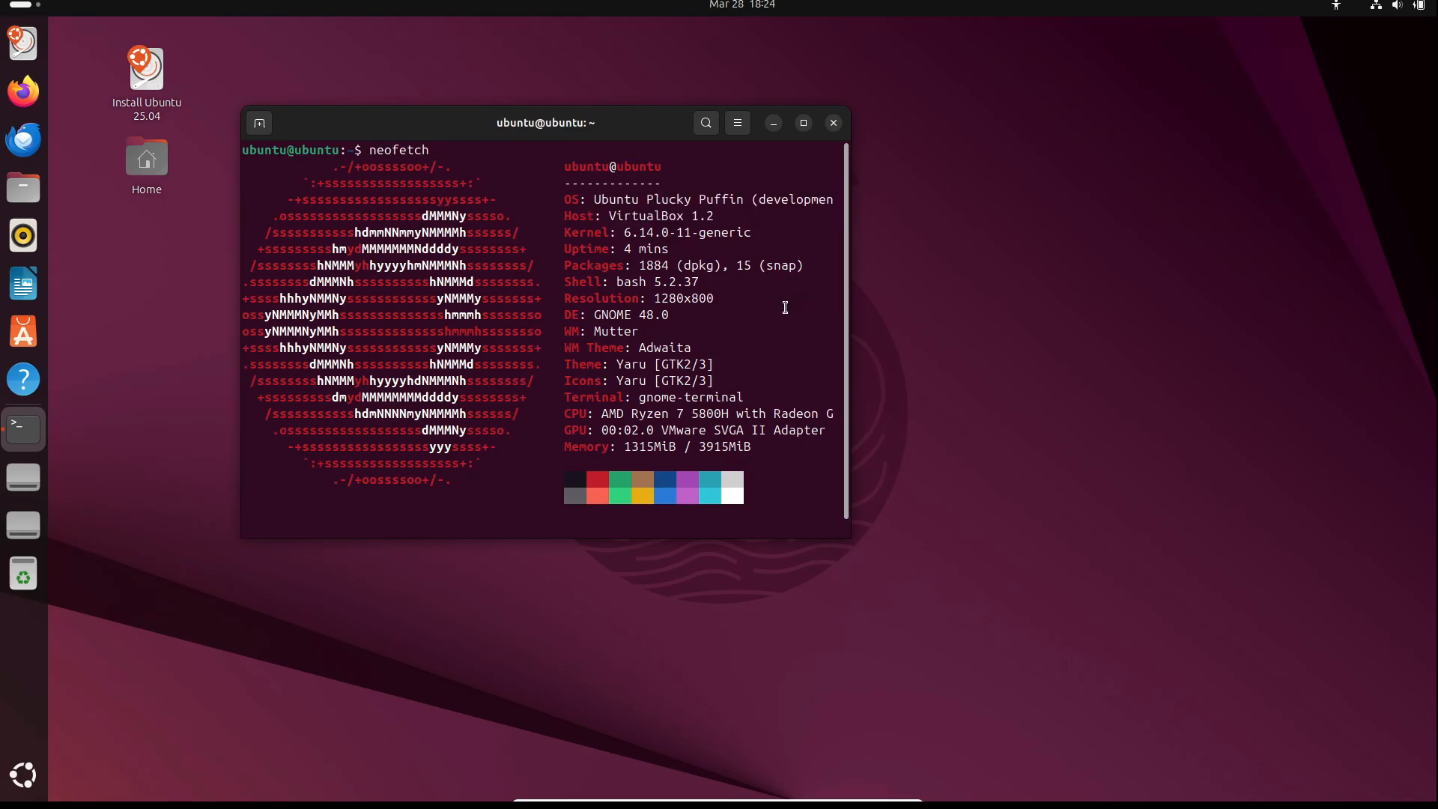
{"action": "mouse_move", "coordinate": [787, 239]}
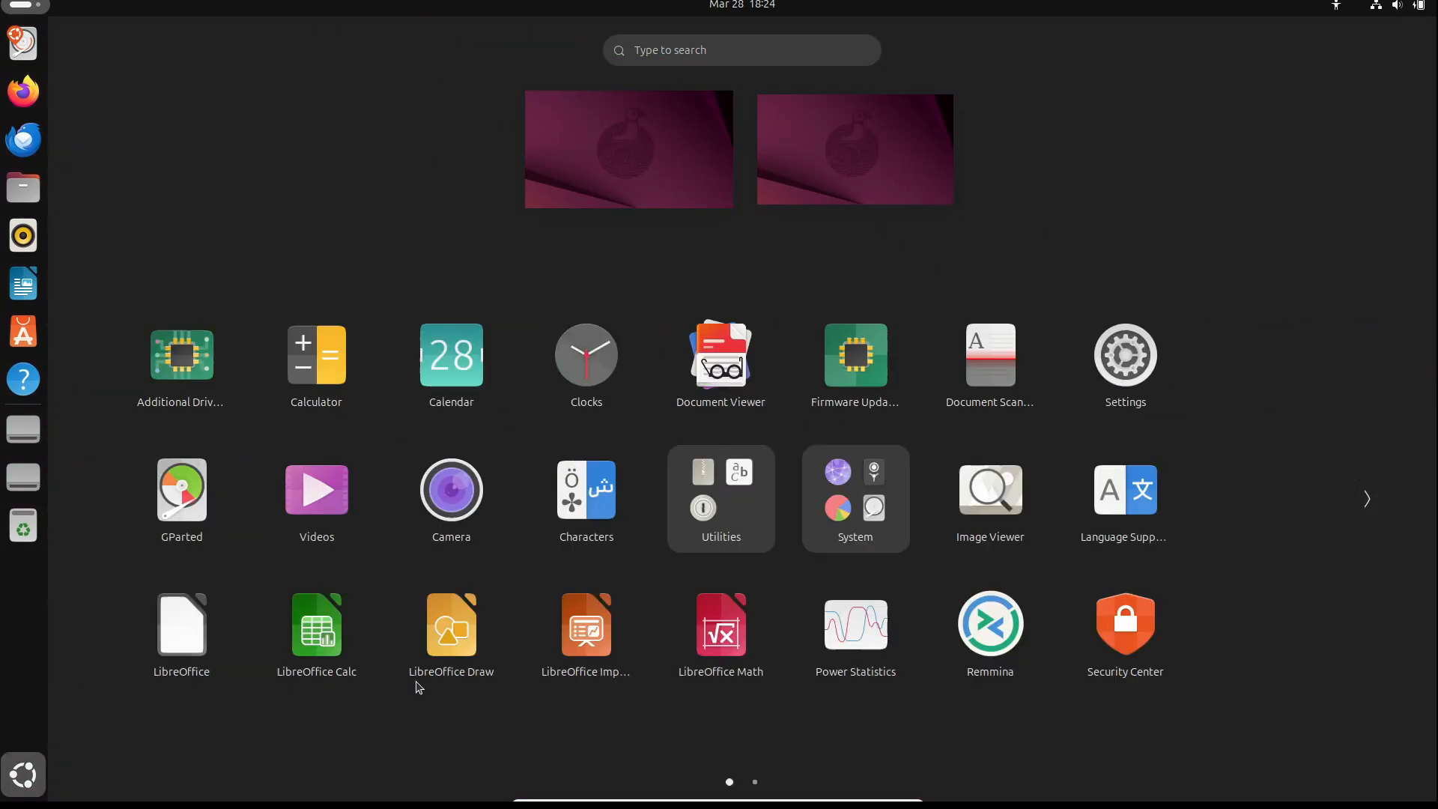
Step: View About and System Details (VirtualBox, 3.8 GiB memory, 53.7 GB disk, Wayland), then close Settings
{"action": "left_click", "coordinate": [1125, 355]}
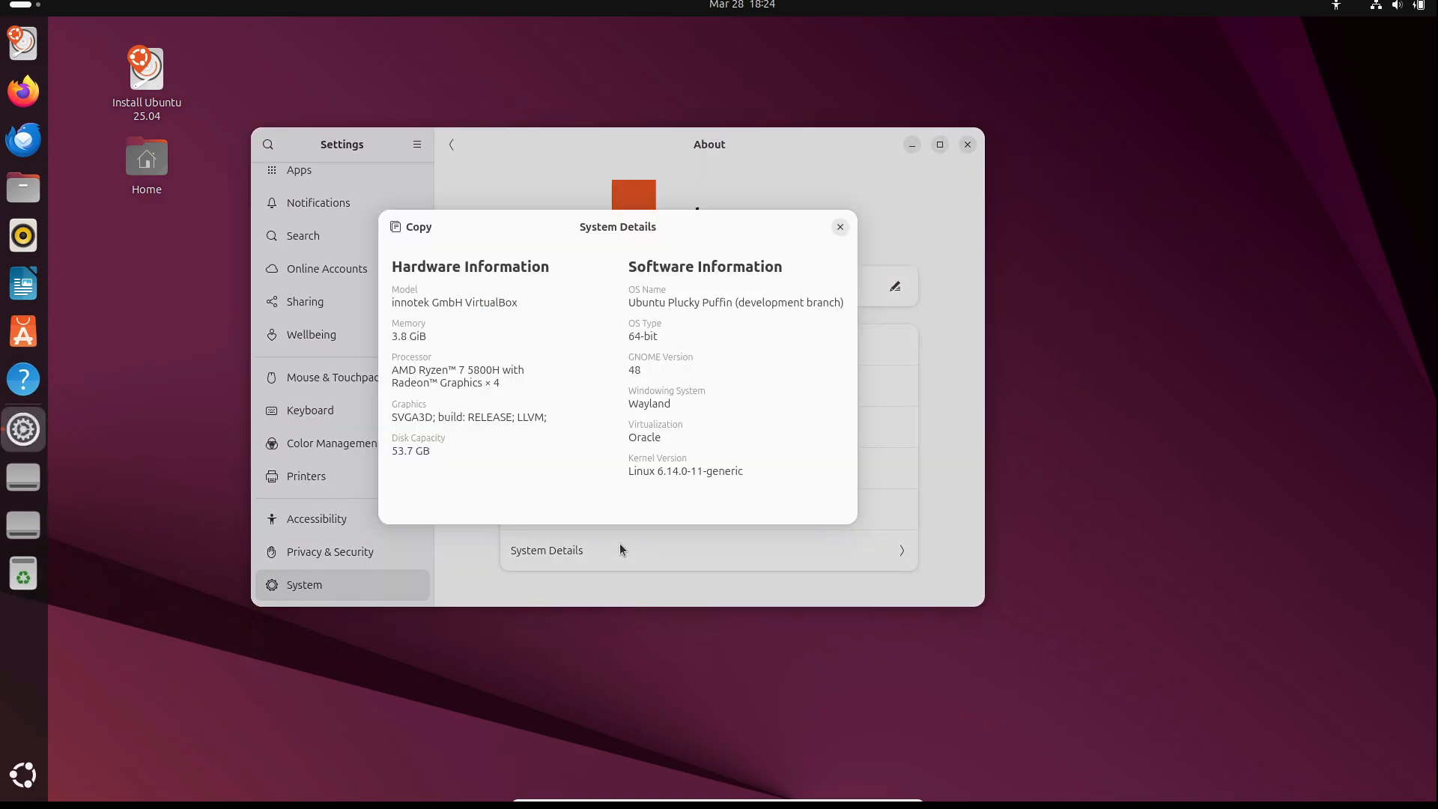
{"action": "left_click", "coordinate": [839, 226]}
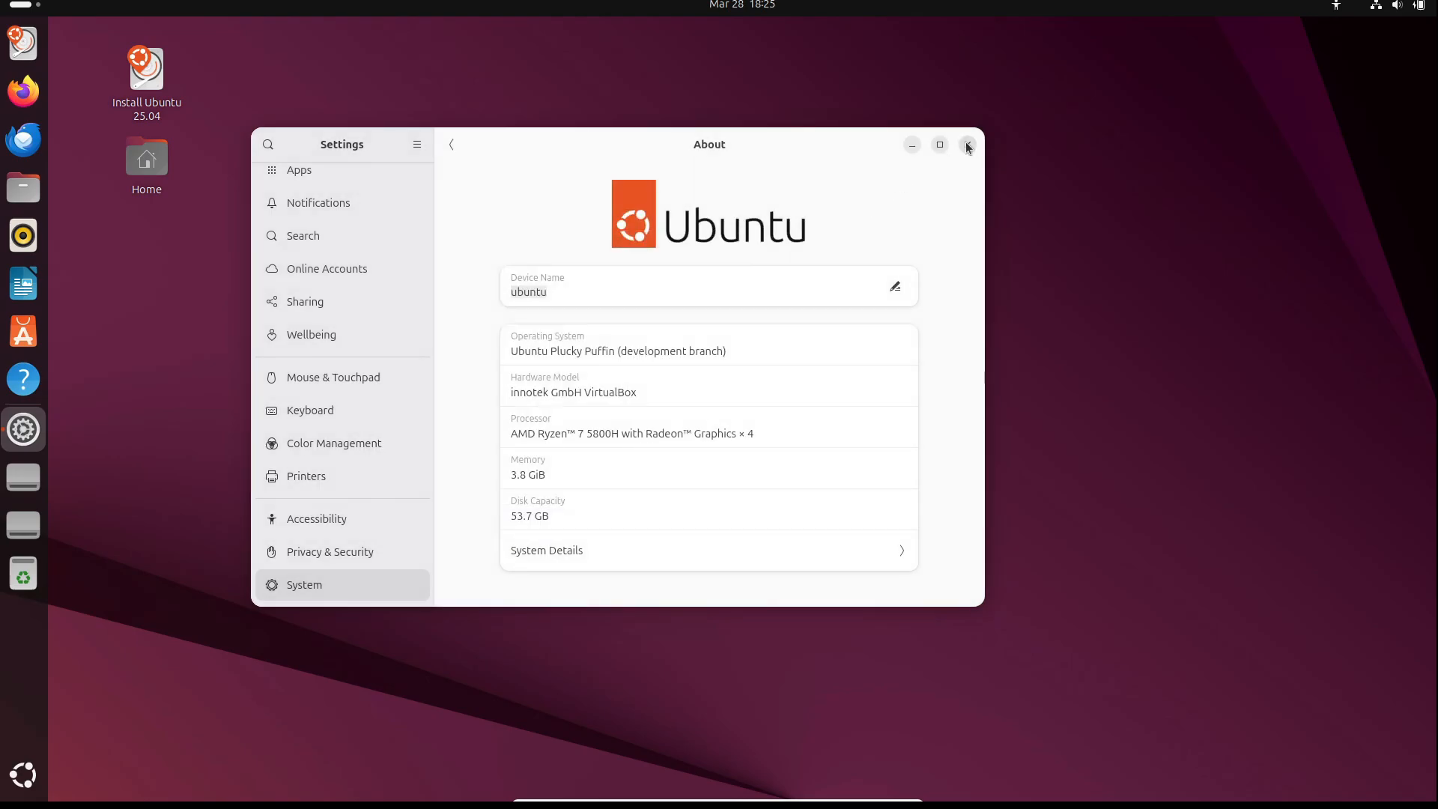
{"action": "left_click", "coordinate": [967, 145]}
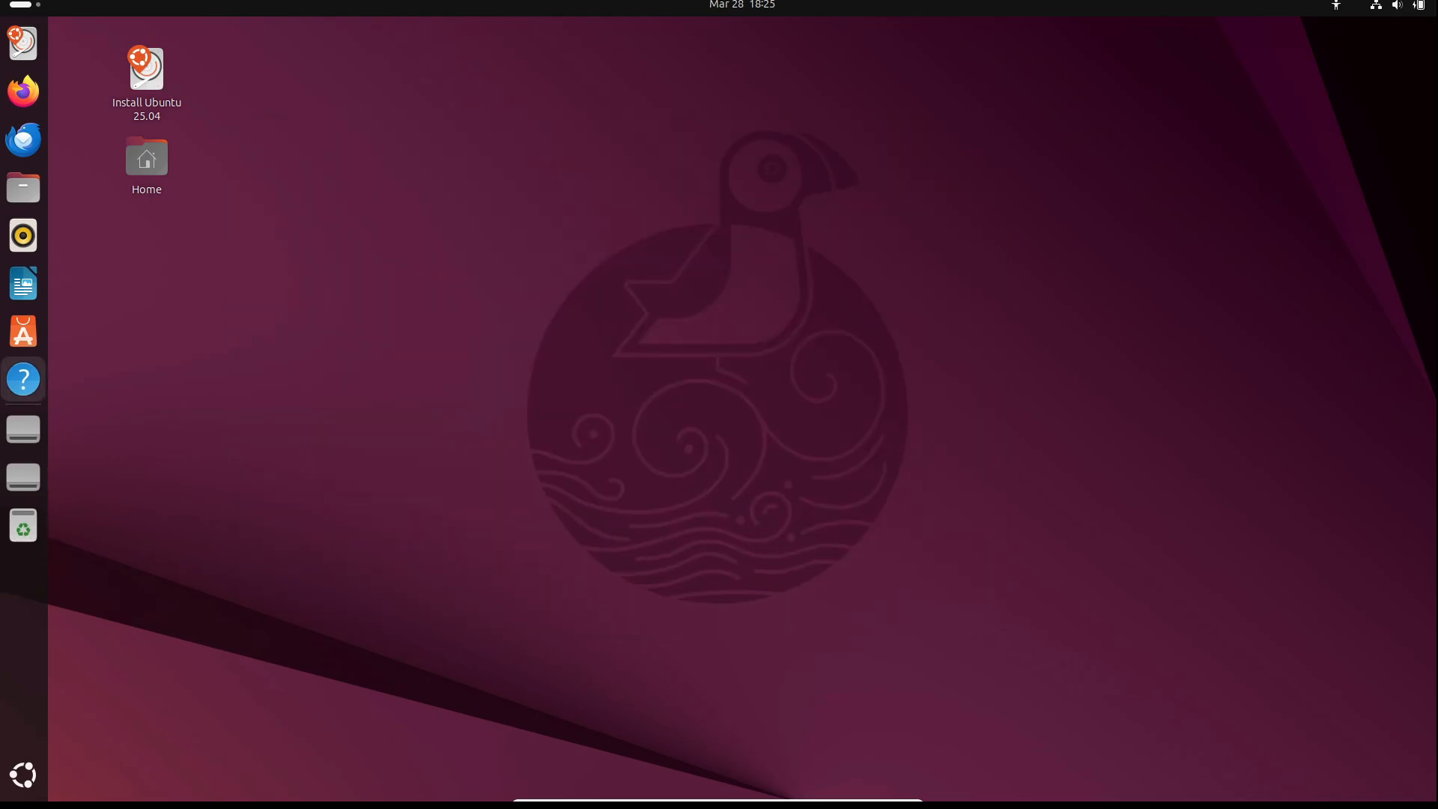
{"action": "mouse_move", "coordinate": [235, 406]}
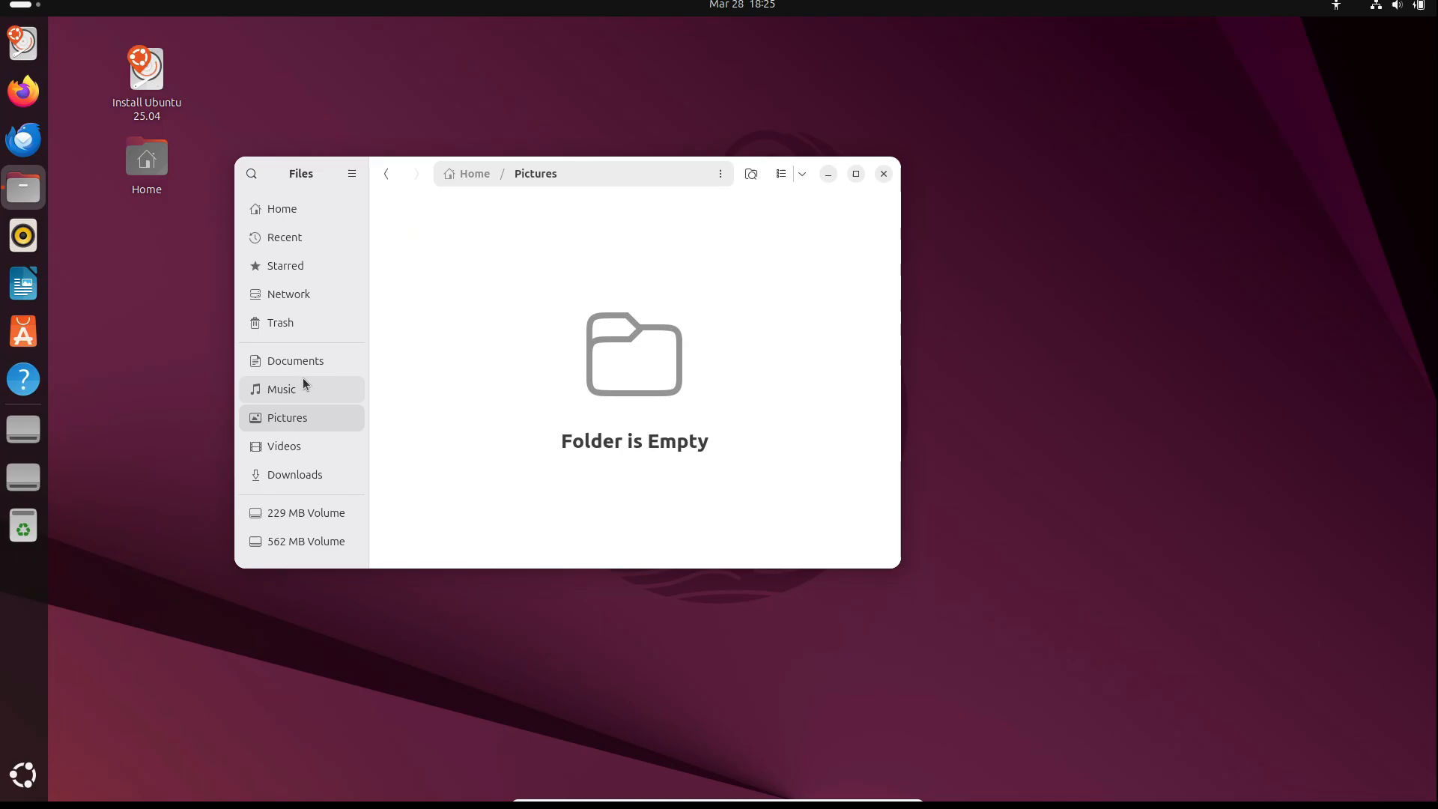
{"action": "left_click", "coordinate": [281, 208]}
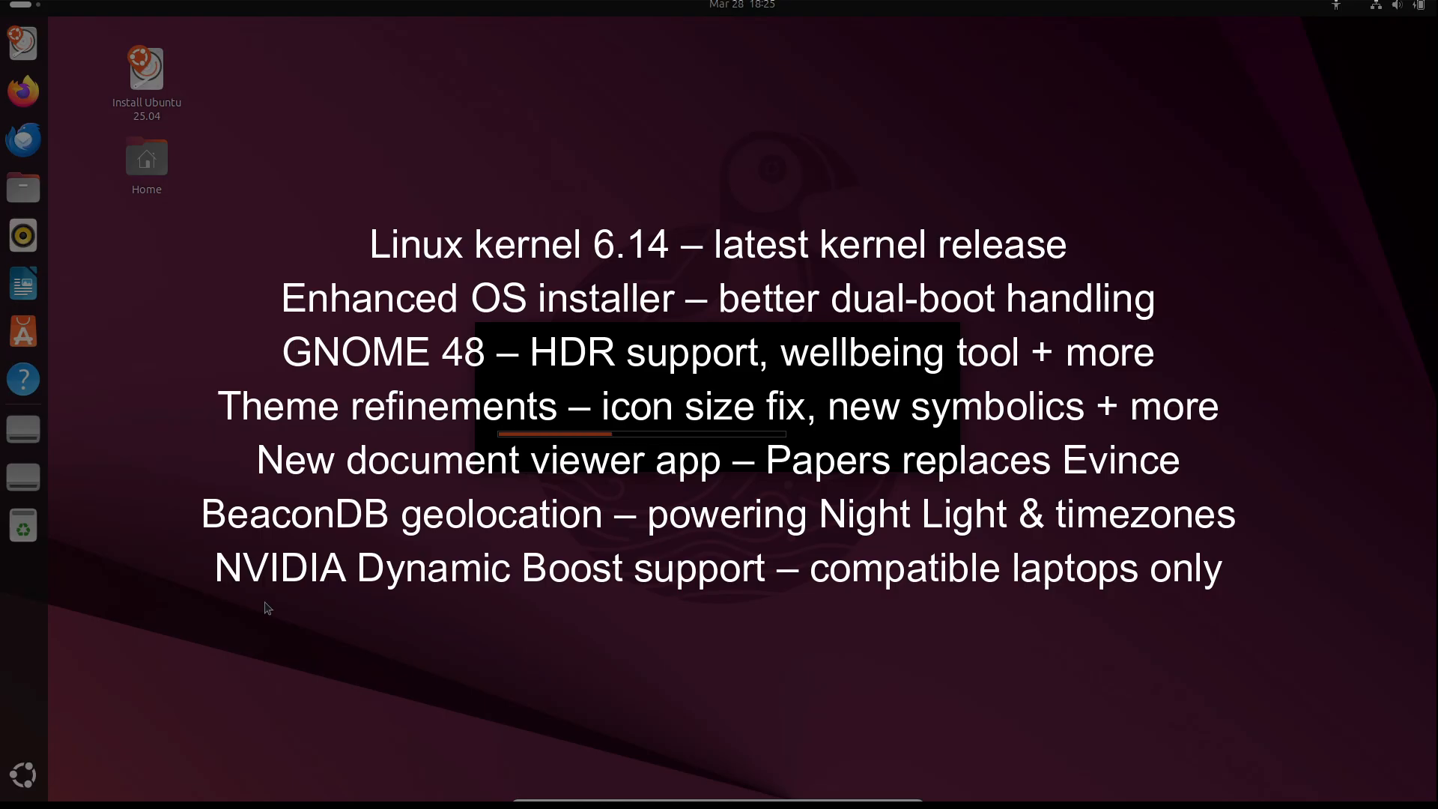
{"action": "left_click", "coordinate": [133, 54]}
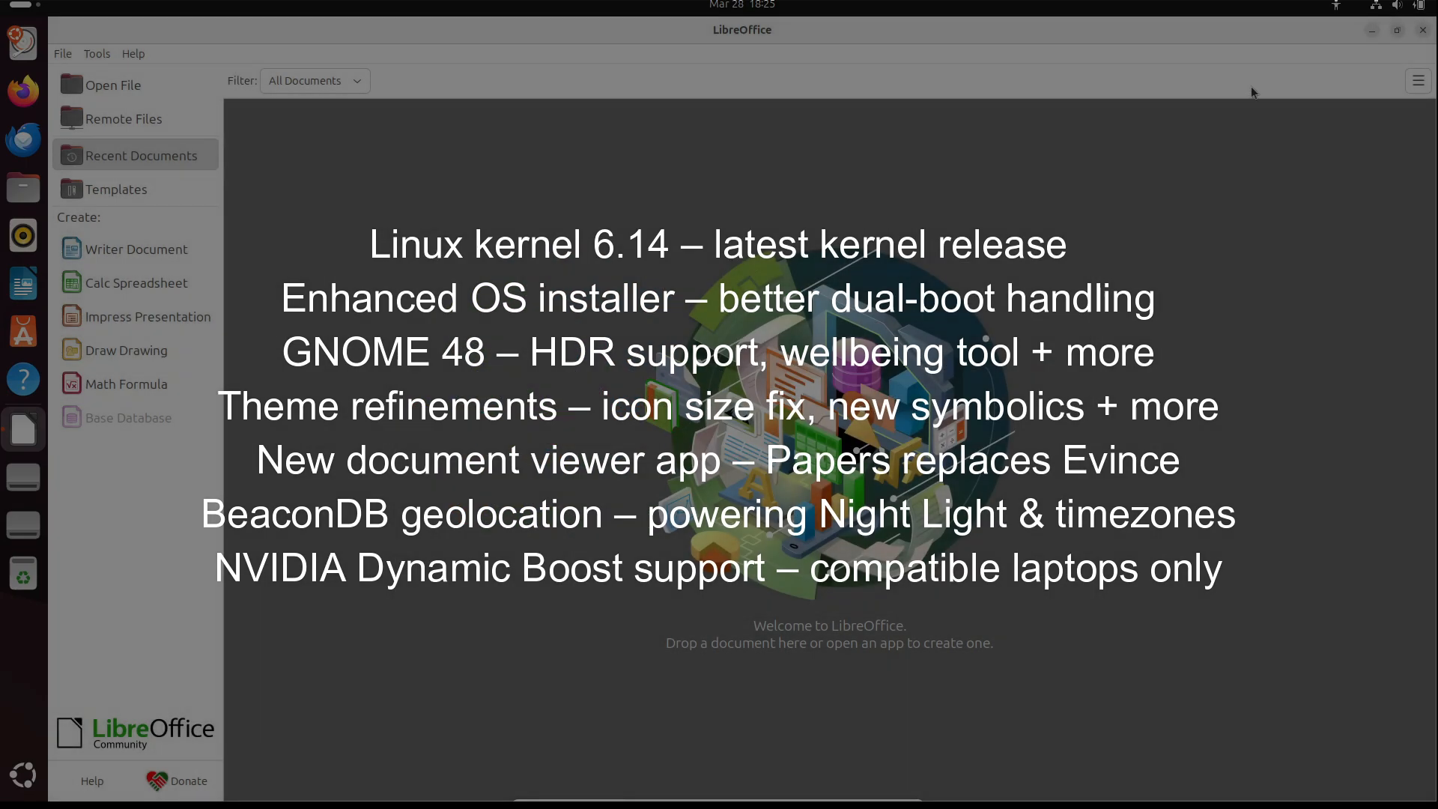
{"action": "left_click", "coordinate": [1420, 30]}
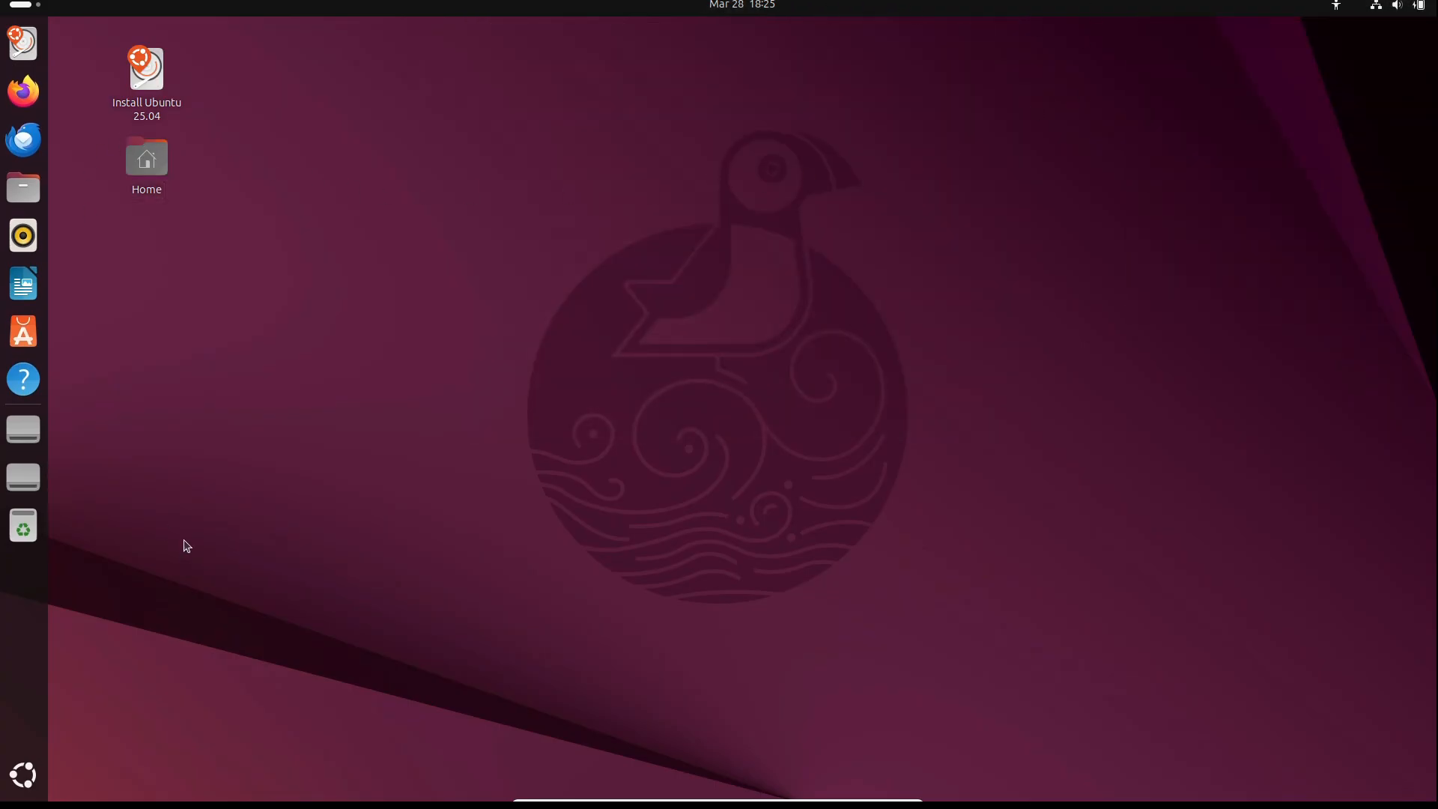
{"action": "mouse_move", "coordinate": [705, 392]}
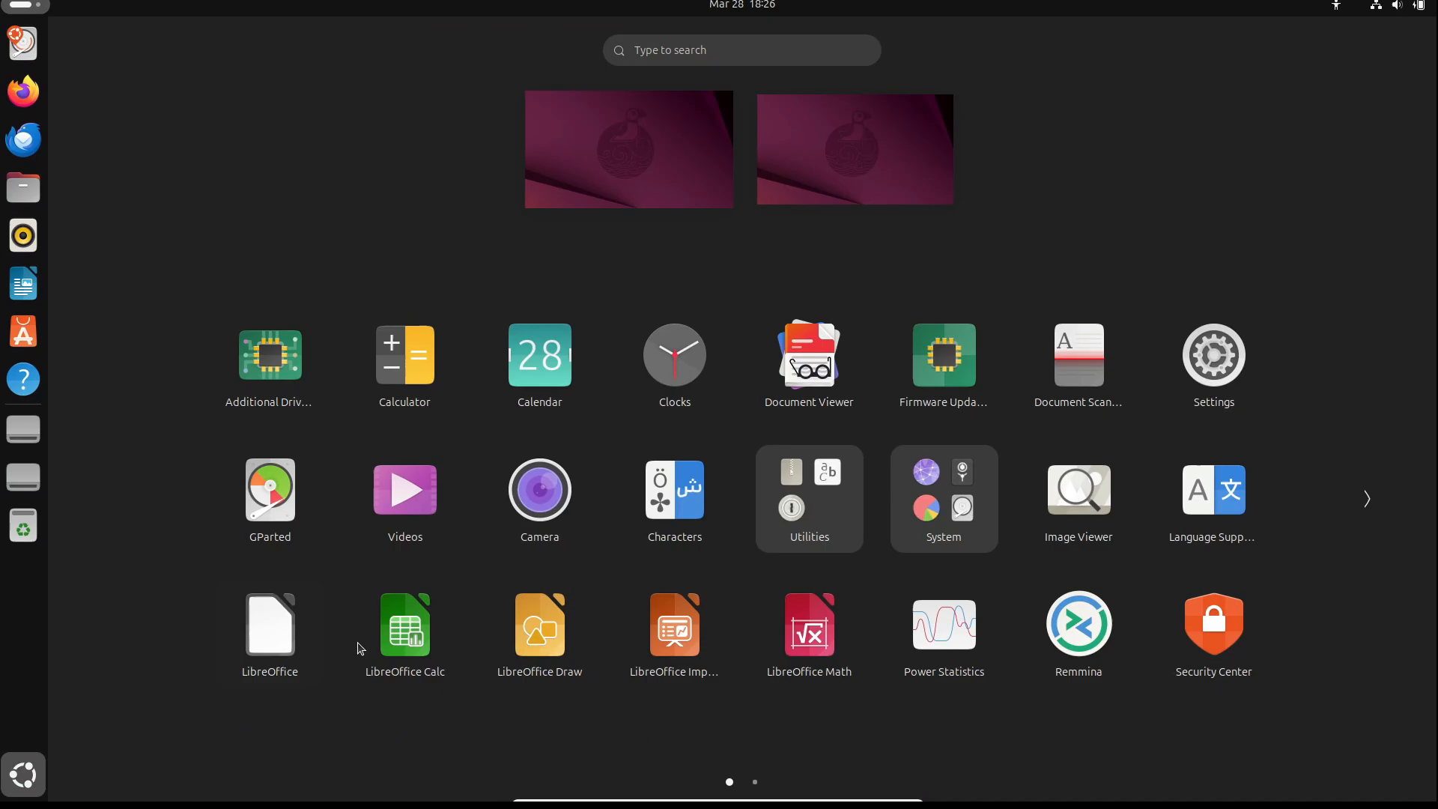
{"action": "mouse_move", "coordinate": [672, 497]}
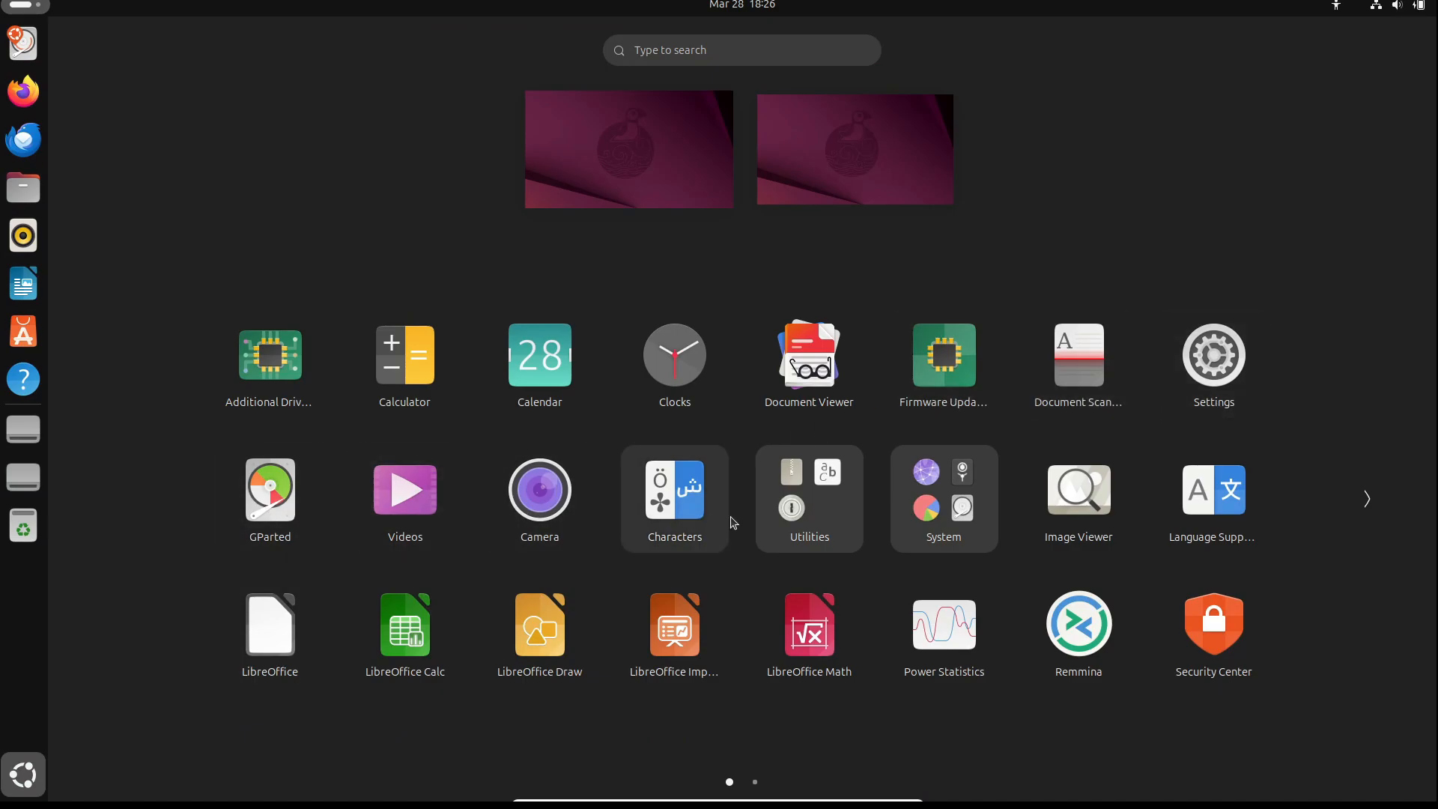
Step: Look inside the Utilities app group (File Roller, Fonts, Passwords) and dismiss it
{"action": "left_click", "coordinate": [807, 497]}
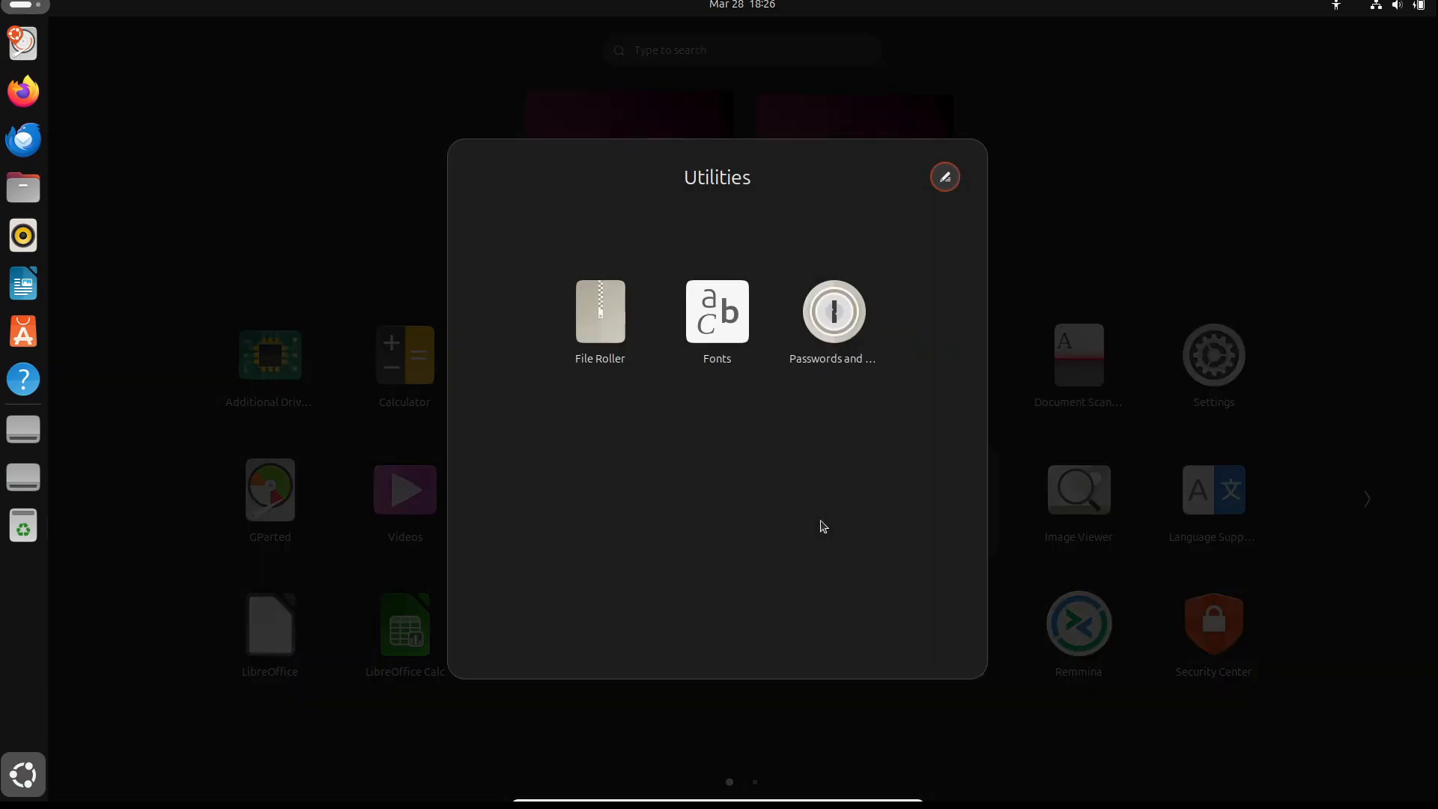
{"action": "left_click", "coordinate": [821, 526]}
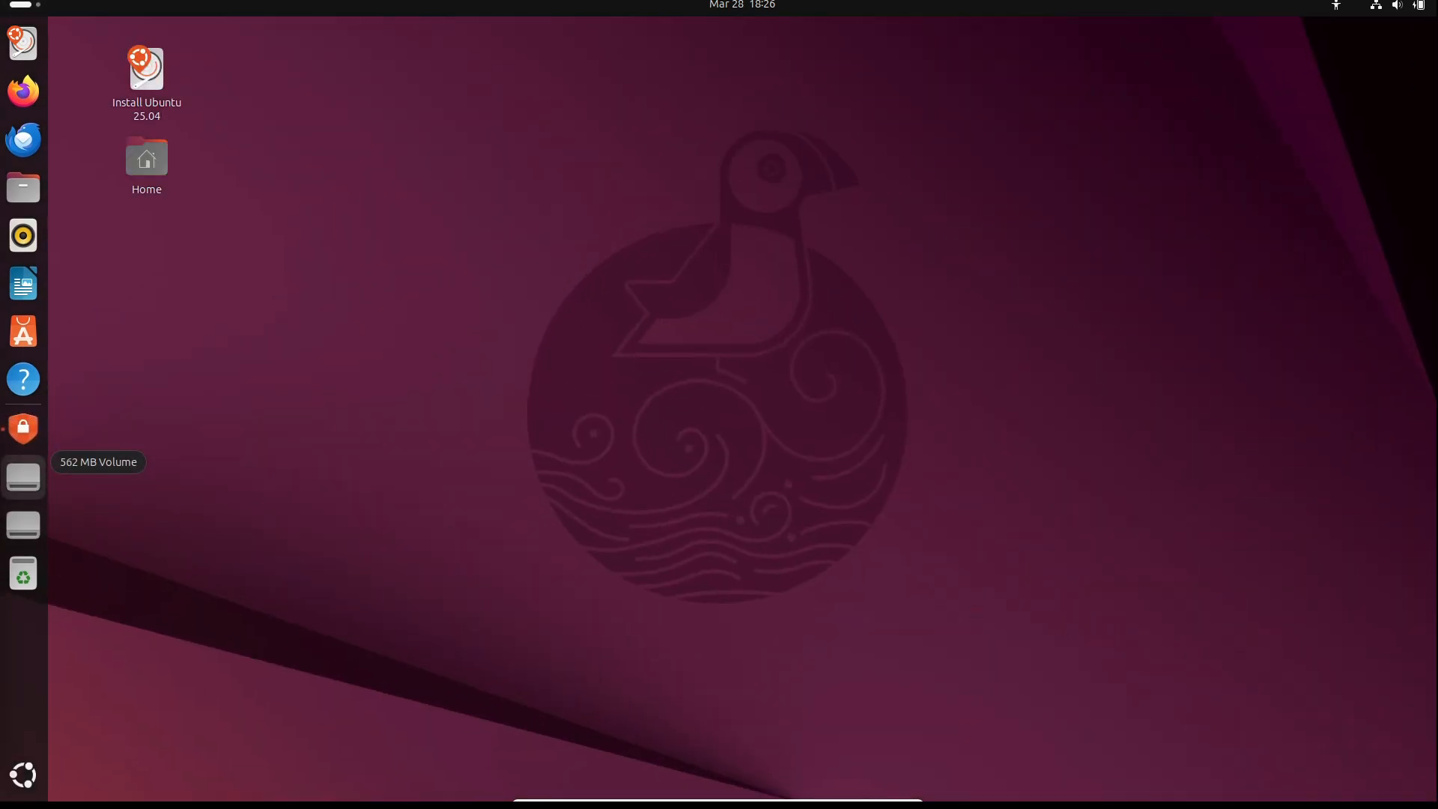
Step: Switch on 'Require apps to ask for system permissions' in App Permissions, then close Security Center
{"action": "left_click", "coordinate": [23, 428]}
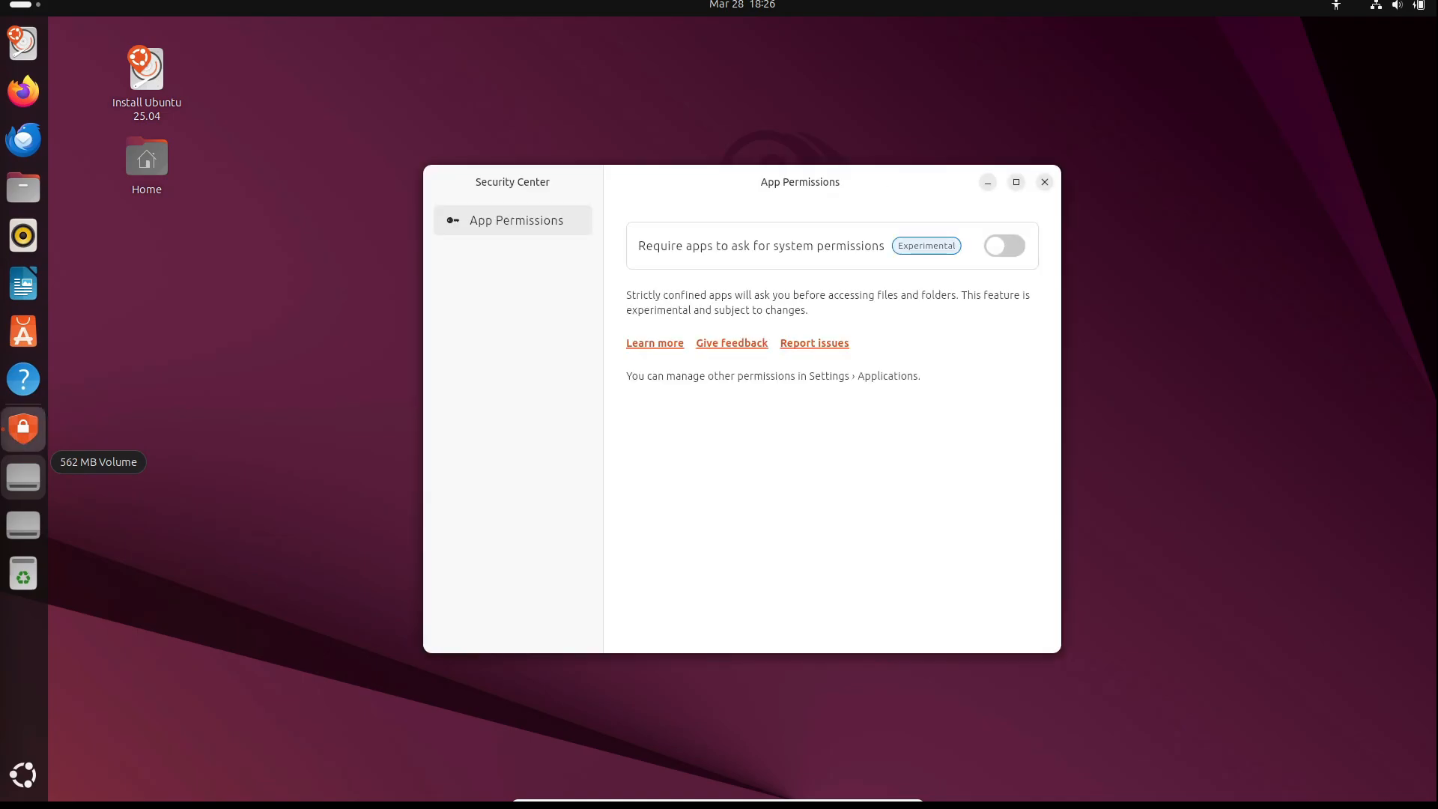
{"action": "mouse_move", "coordinate": [22, 329]}
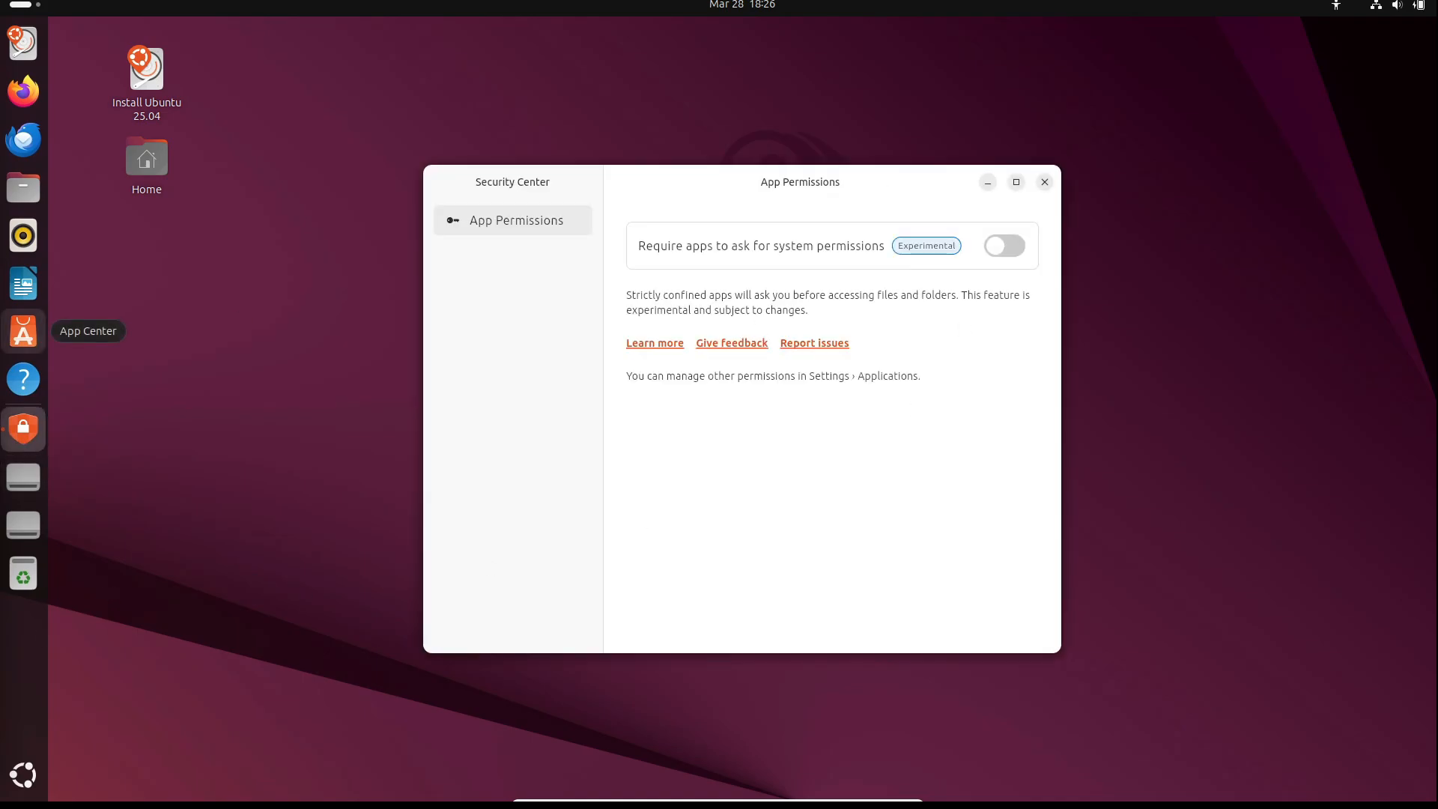
{"action": "left_click", "coordinate": [1004, 244]}
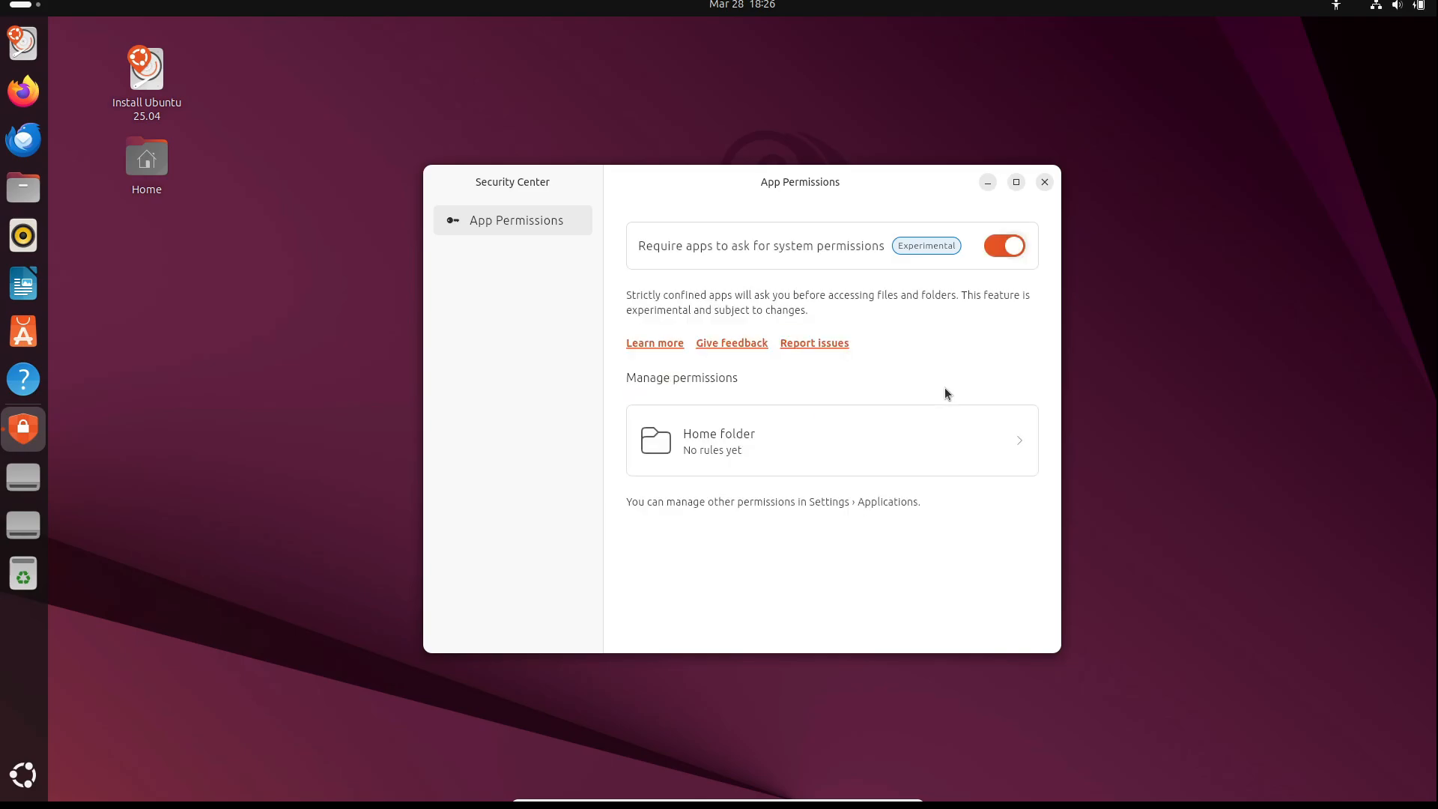
{"action": "left_click", "coordinate": [1042, 181]}
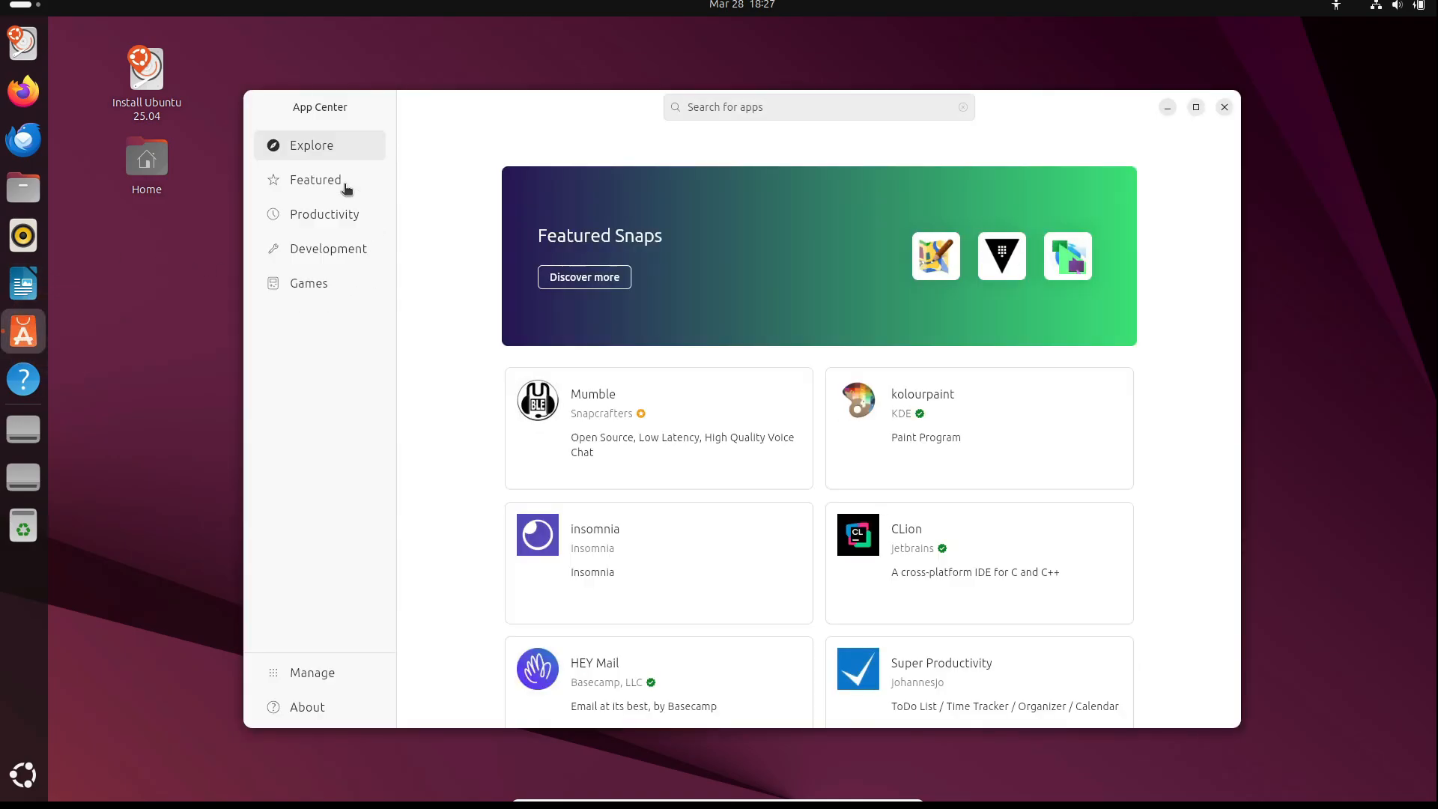
Step: Browse the Productivity and Development categories, then return to the Explore page of featured snaps
{"action": "left_click", "coordinate": [324, 214]}
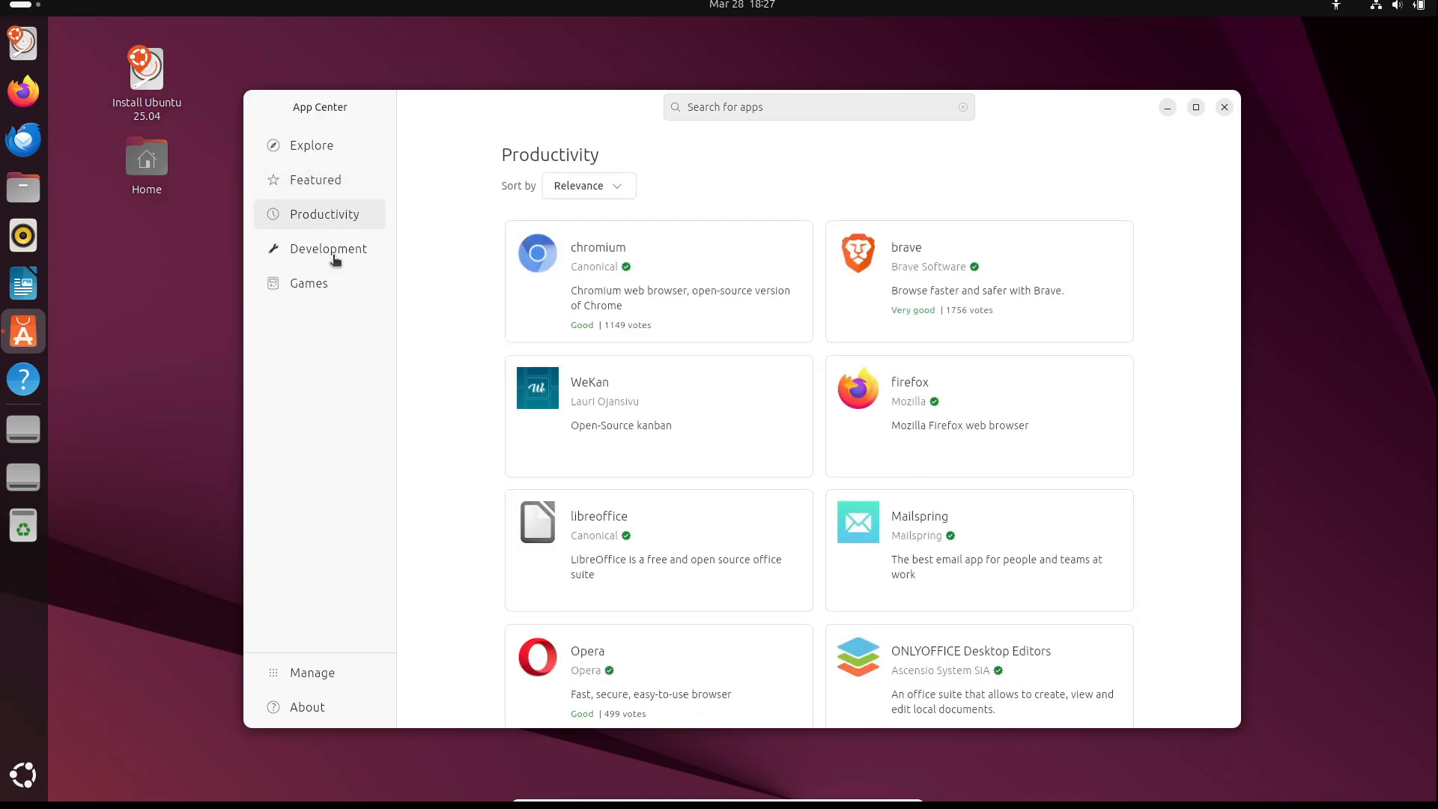
{"action": "left_click", "coordinate": [328, 248]}
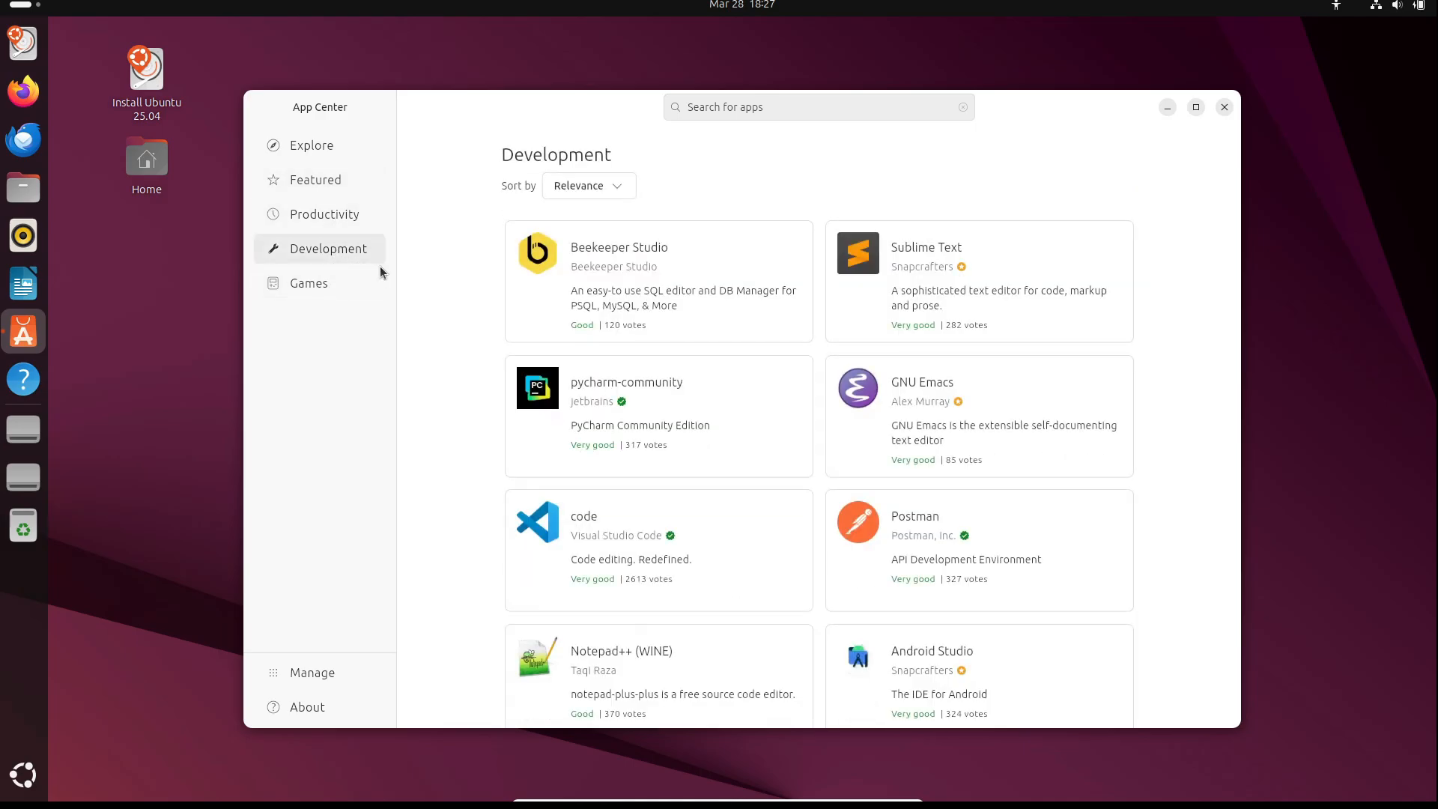
{"action": "scroll", "scroll_direction": "down", "scroll_amount": 3}
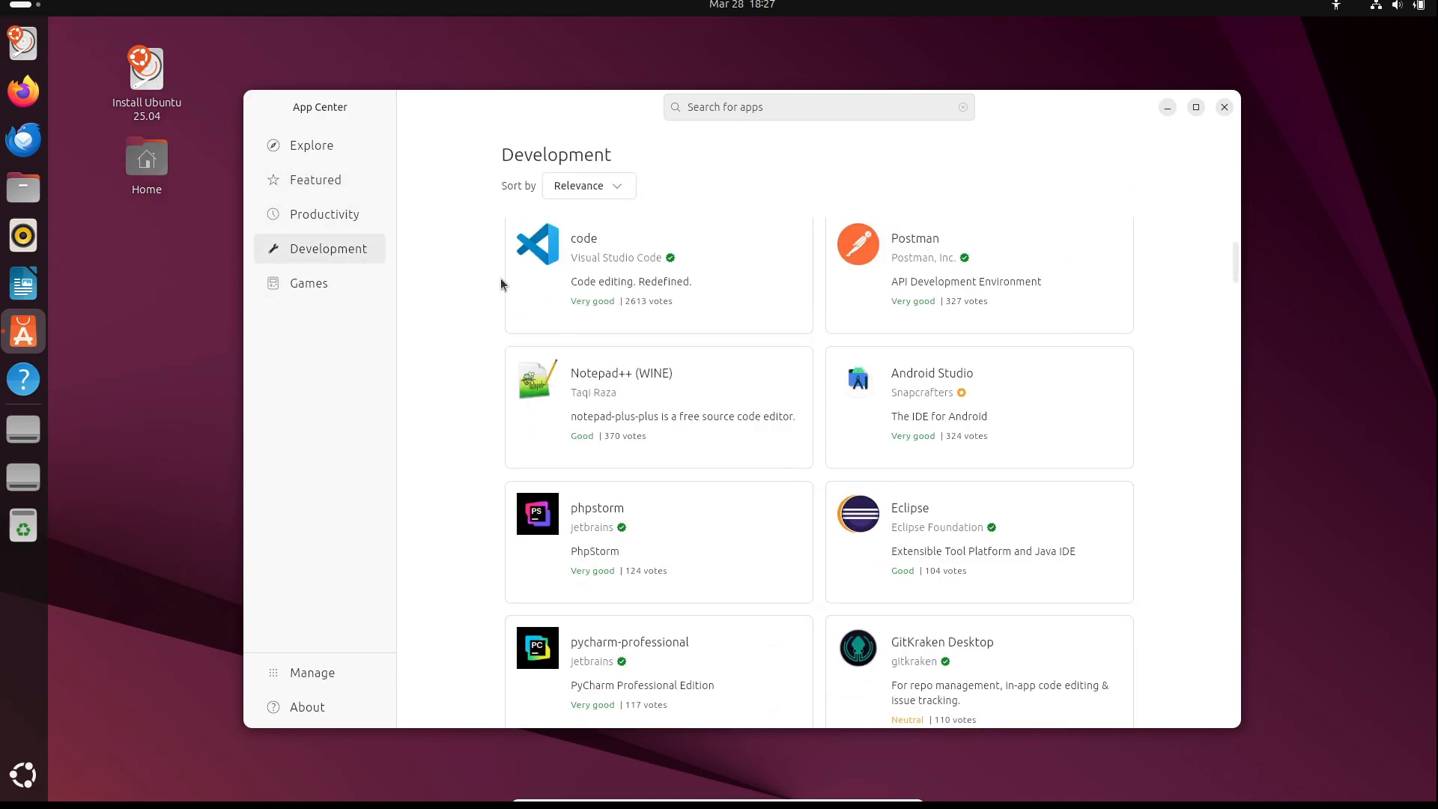
{"action": "left_click", "coordinate": [311, 145]}
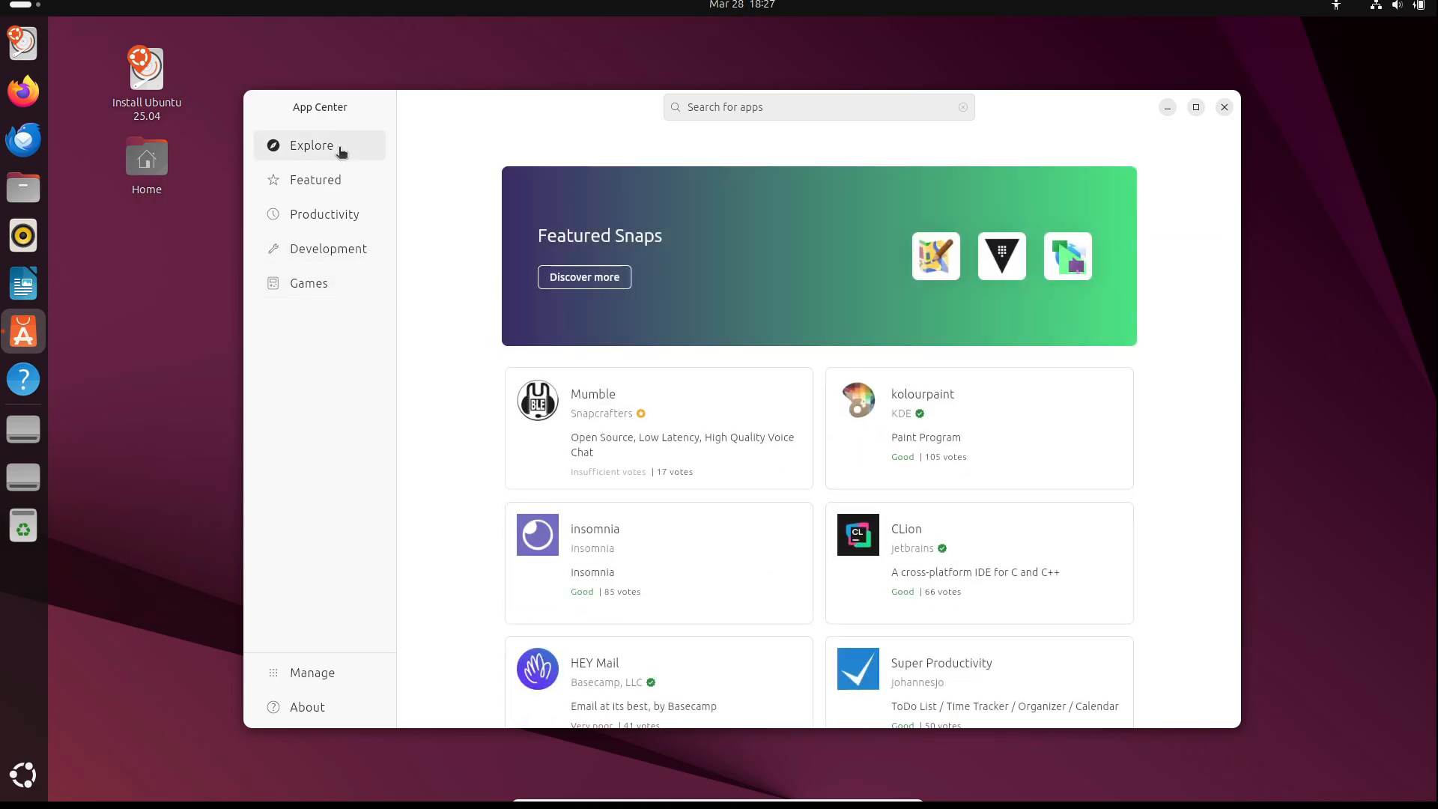
{"action": "scroll", "scroll_direction": "down", "scroll_amount": 3}
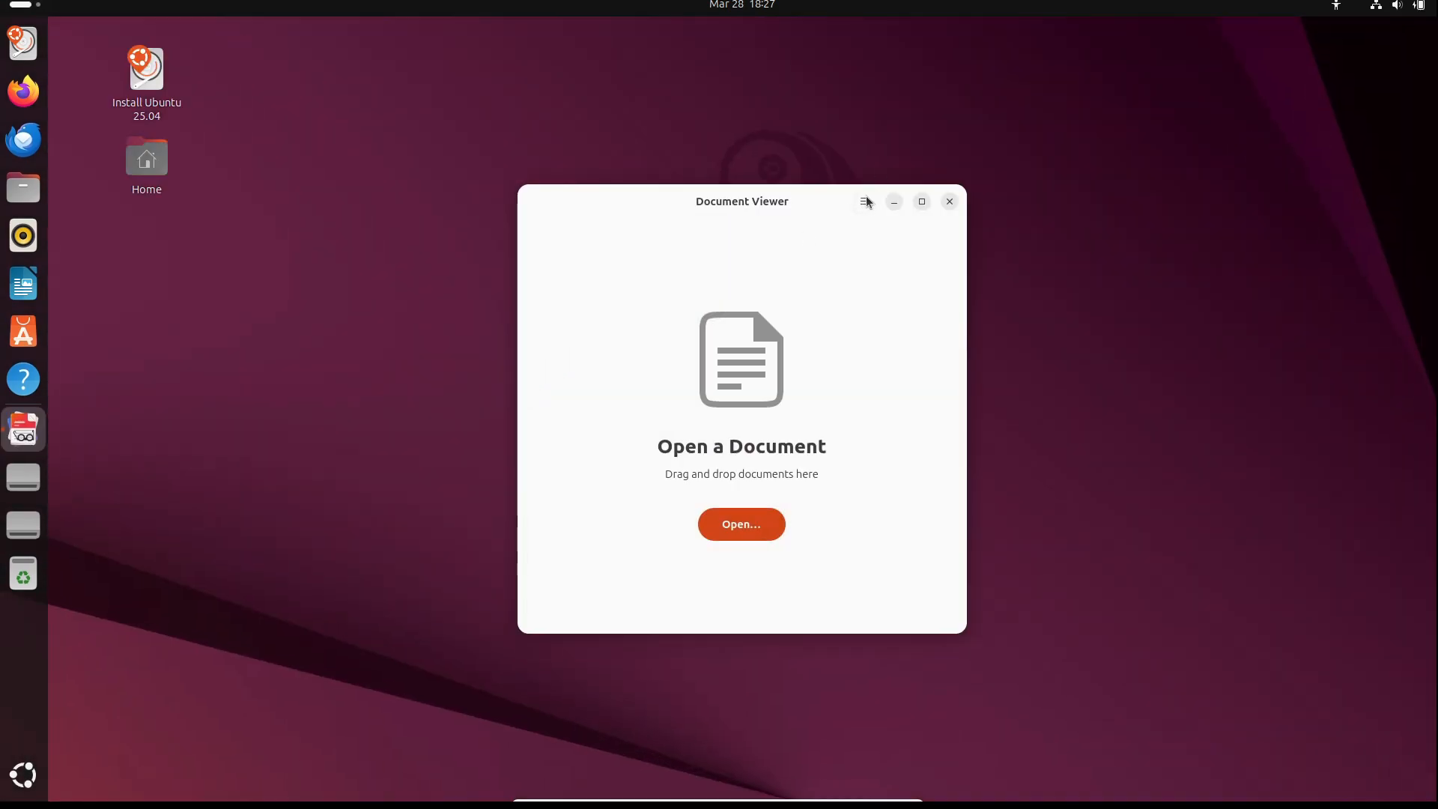
Step: Close the empty Document Viewer and launch Firefox from the dock
{"action": "left_click", "coordinate": [949, 201]}
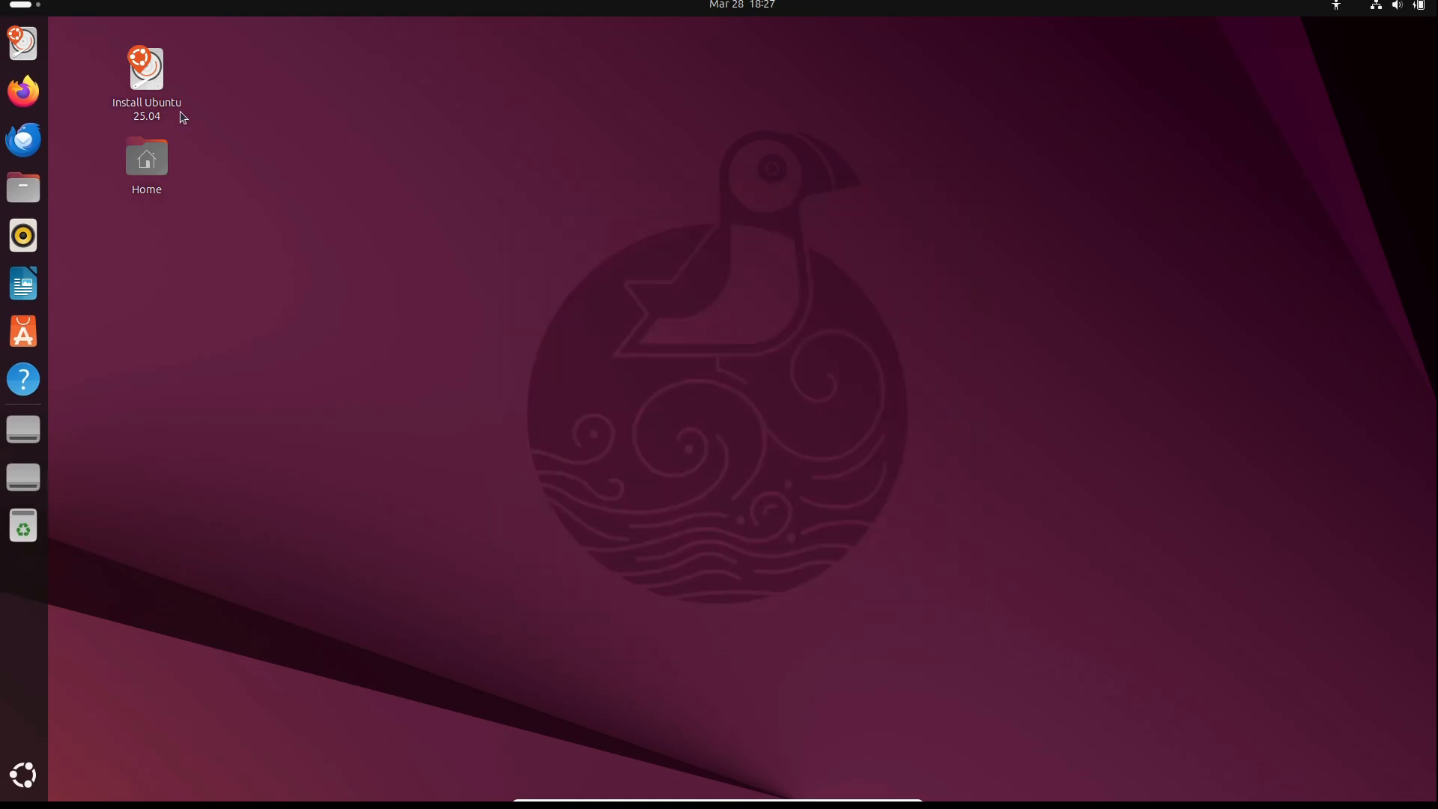
{"action": "mouse_move", "coordinate": [433, 159]}
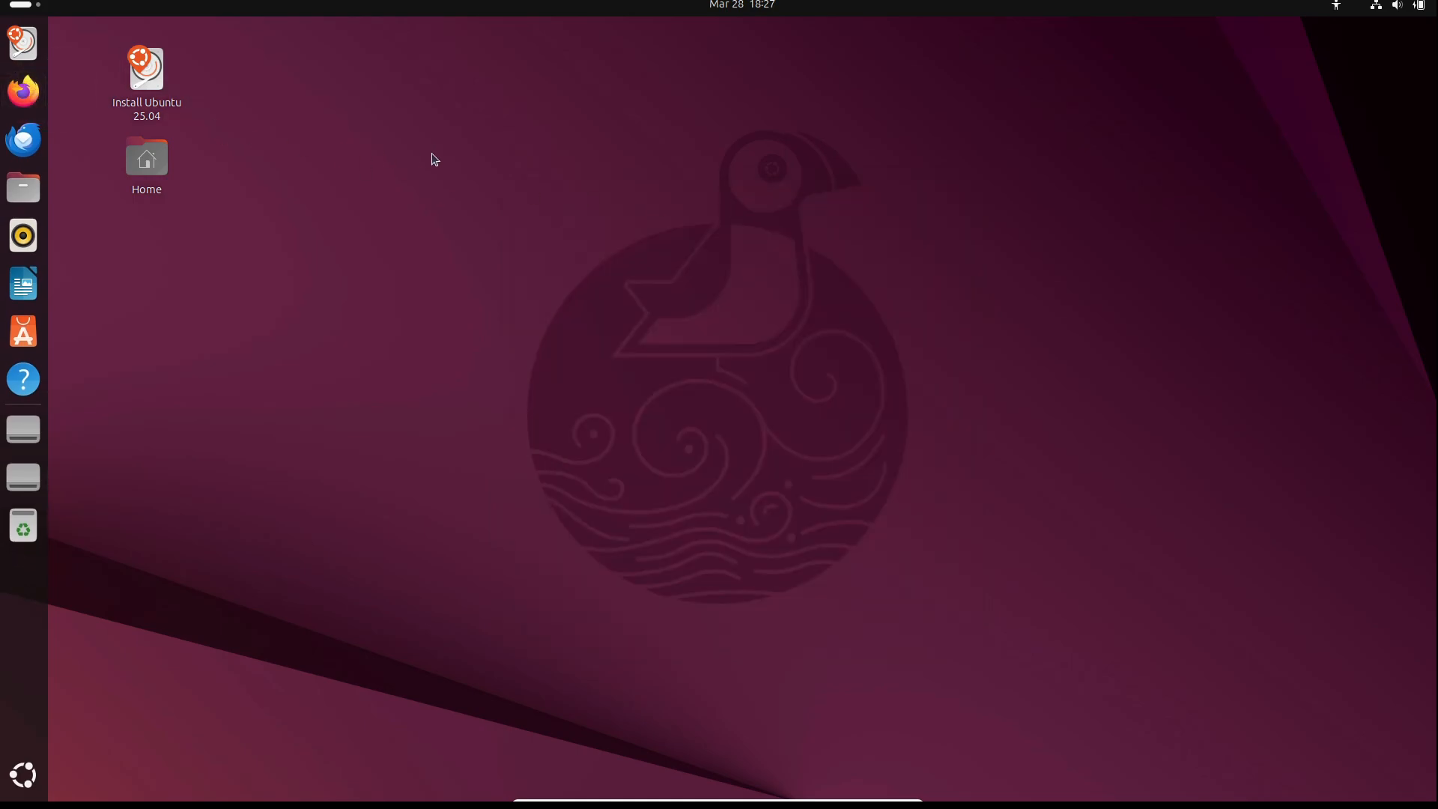
{"action": "left_click", "coordinate": [23, 90]}
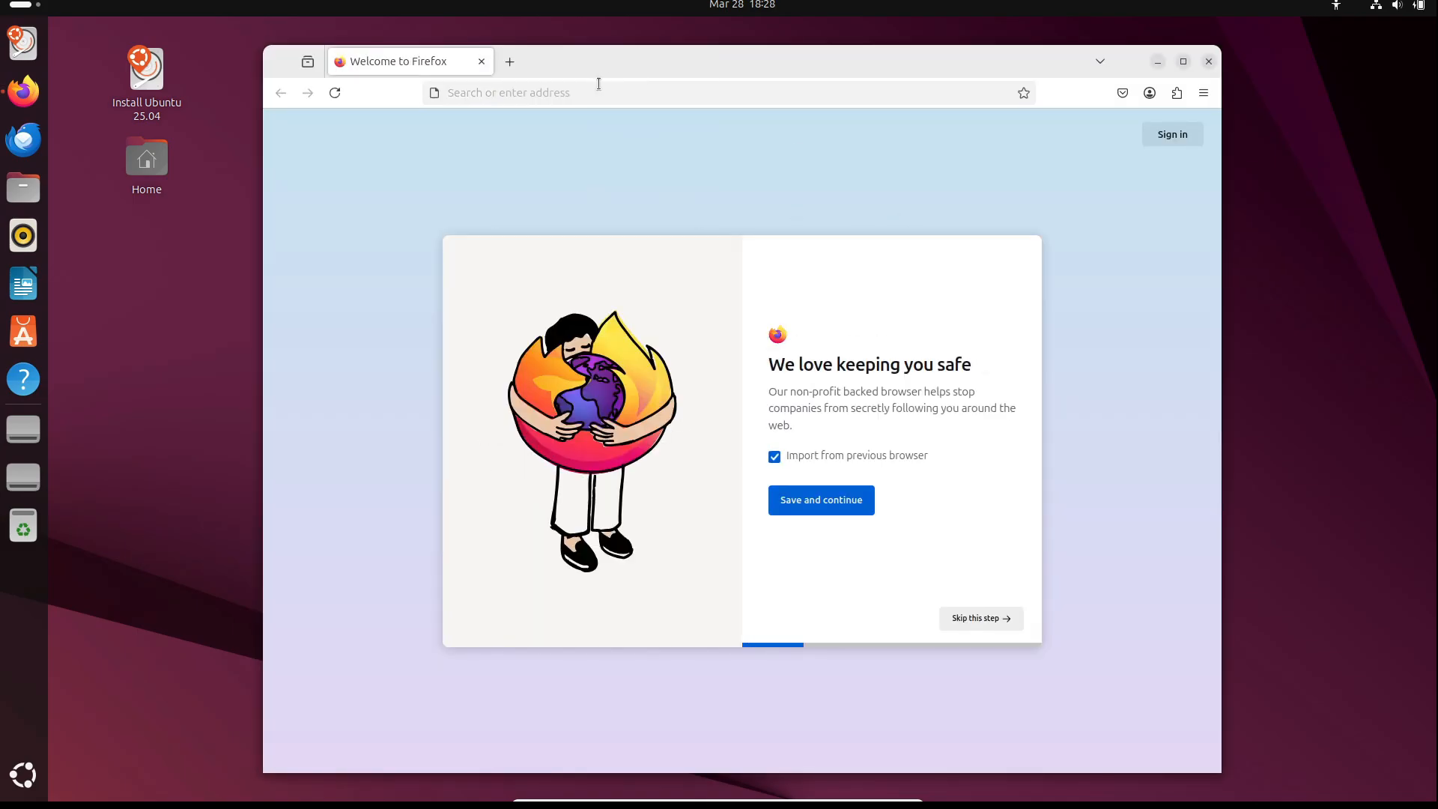
Step: Search for Ubuntu 25.04, visit the releases.ubuntu.com Plucky Puffin Beta page, then close Firefox
{"action": "type", "text": "ubuntu"}
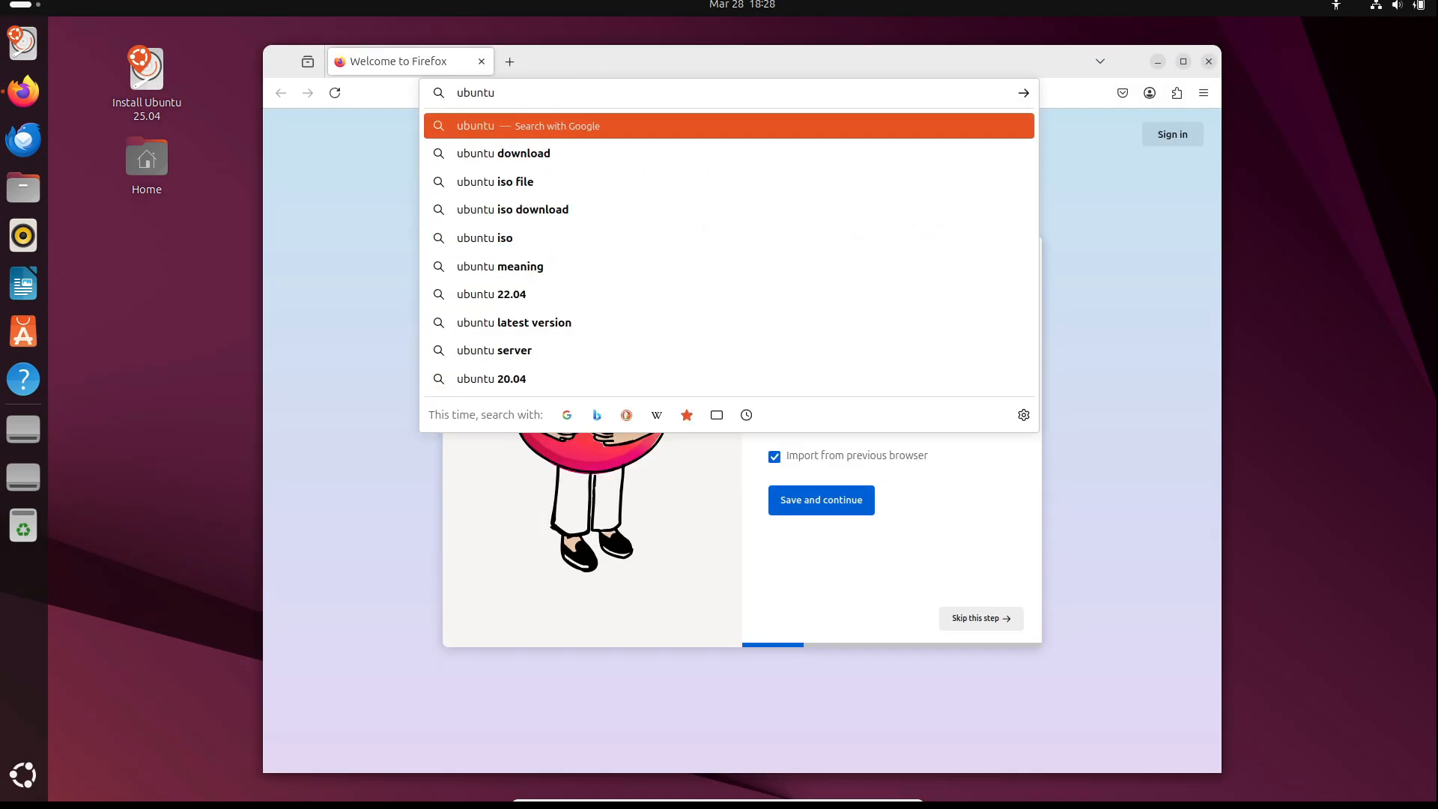
{"action": "key", "text": "Return"}
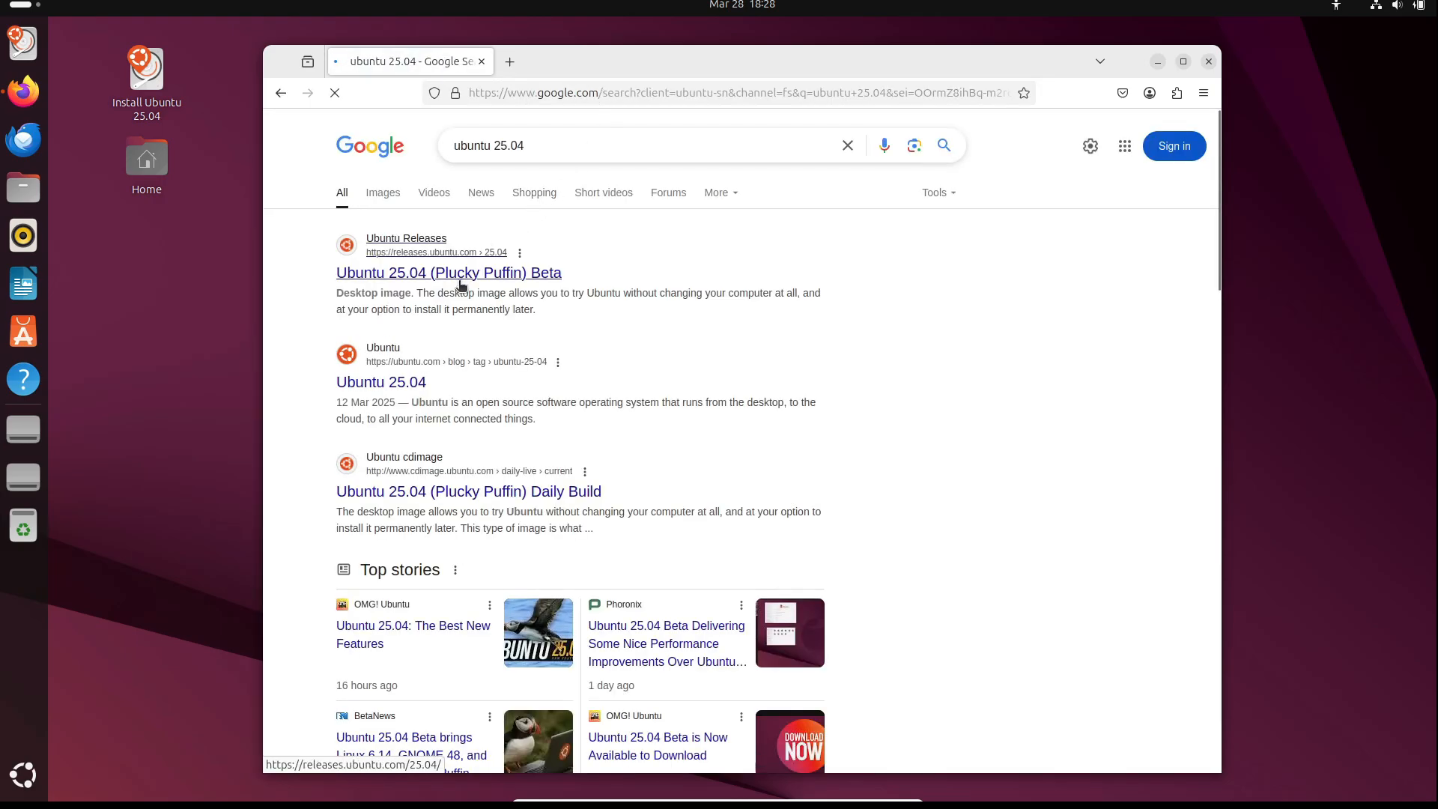
{"action": "left_click", "coordinate": [448, 272]}
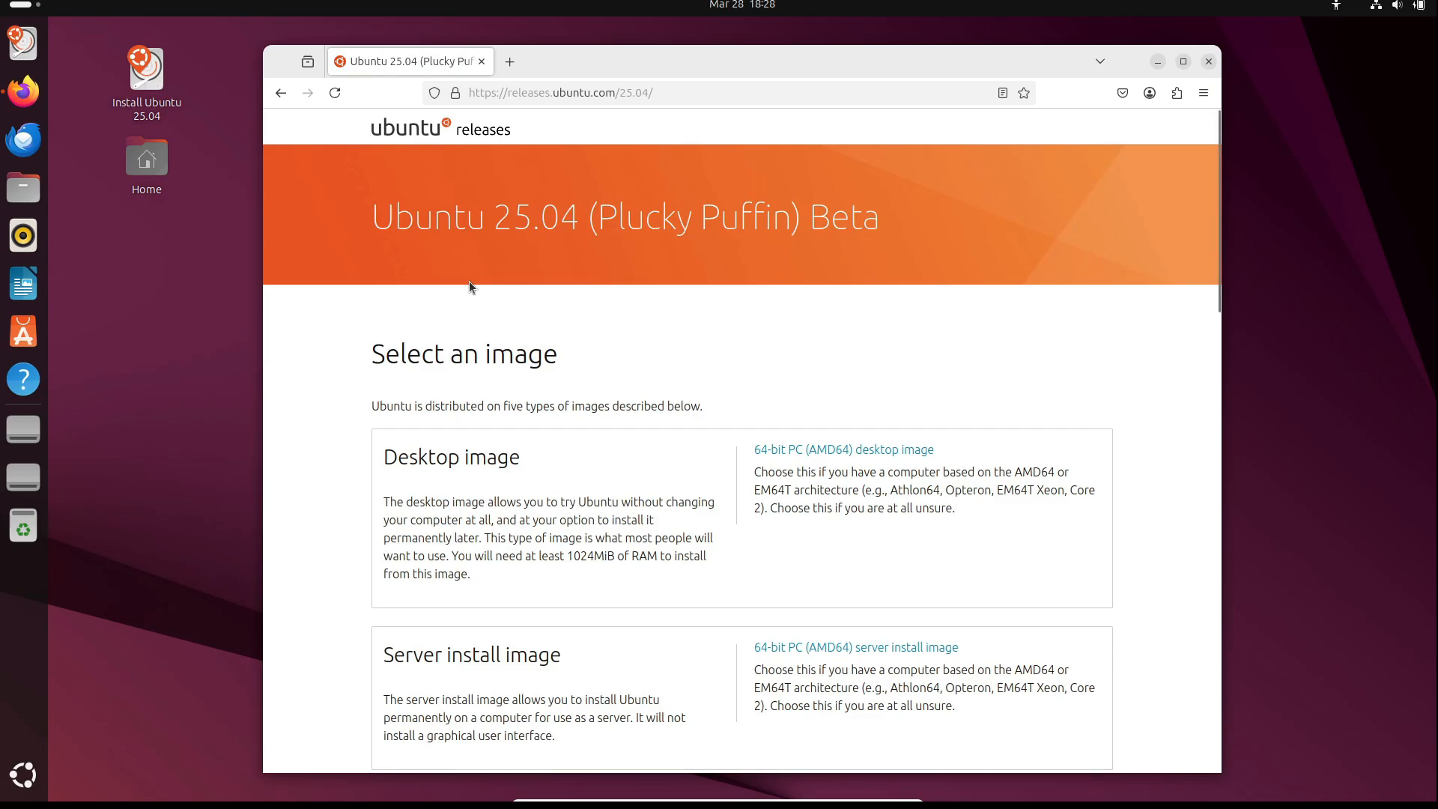
{"action": "mouse_move", "coordinate": [843, 431]}
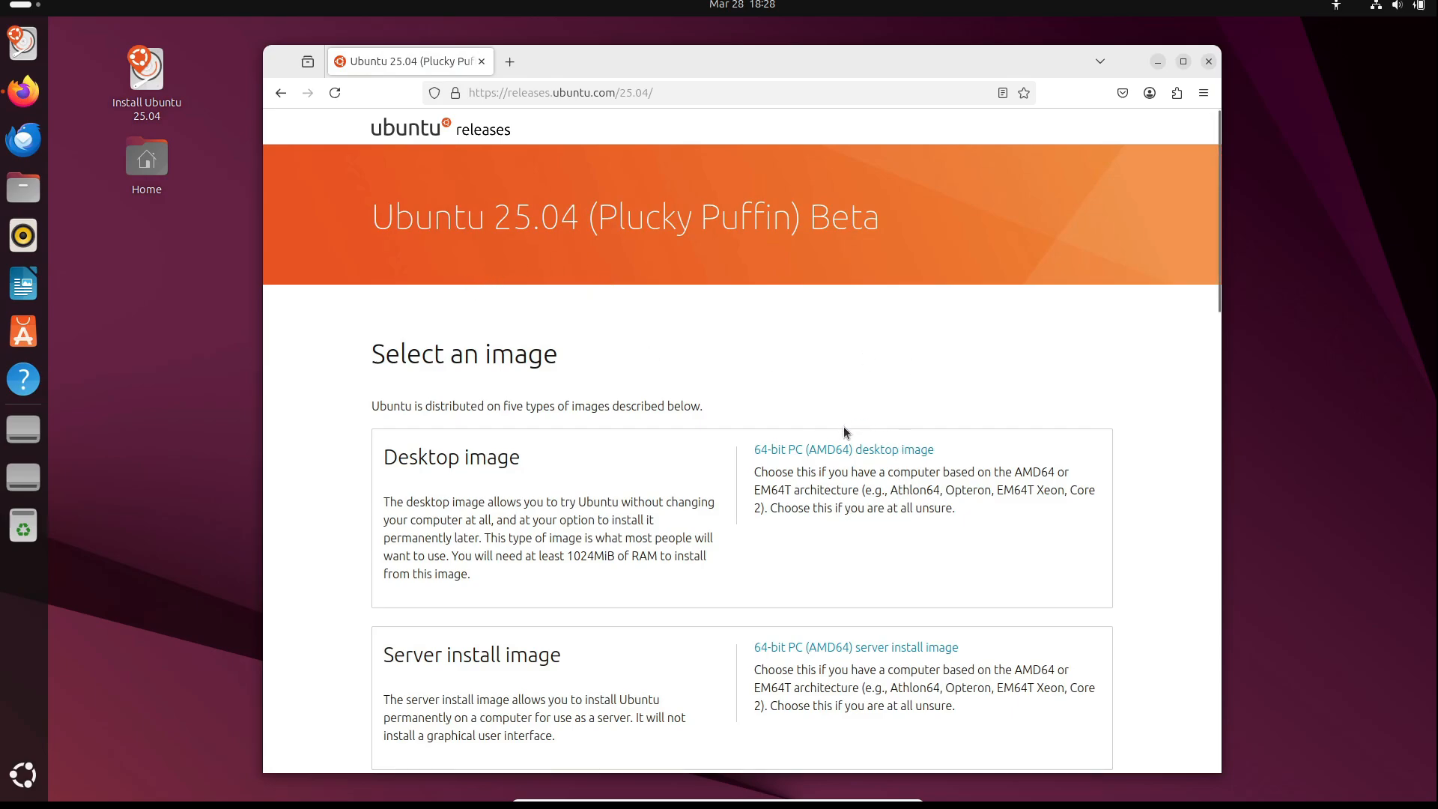
{"action": "mouse_move", "coordinate": [843, 450]}
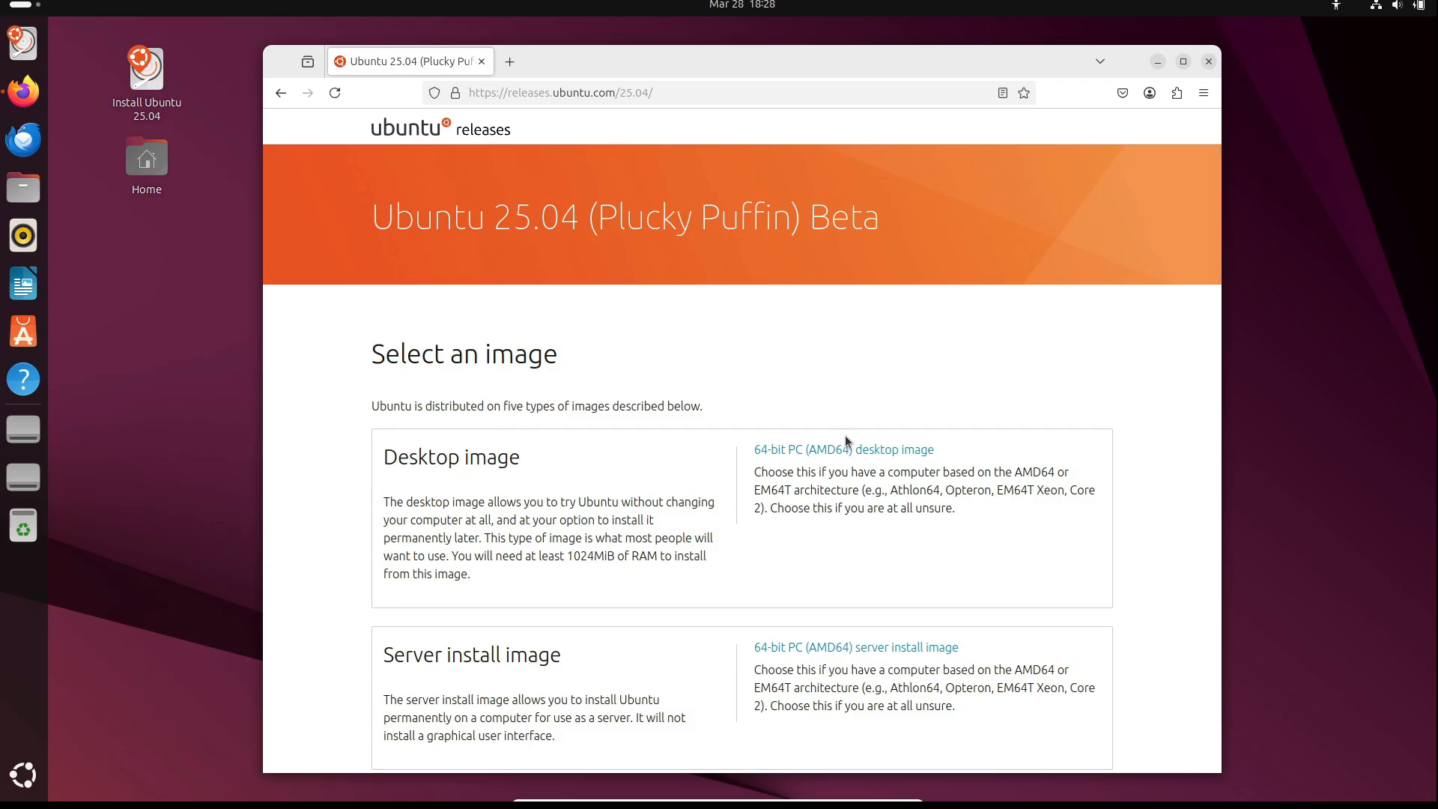
{"action": "left_click", "coordinate": [1207, 60]}
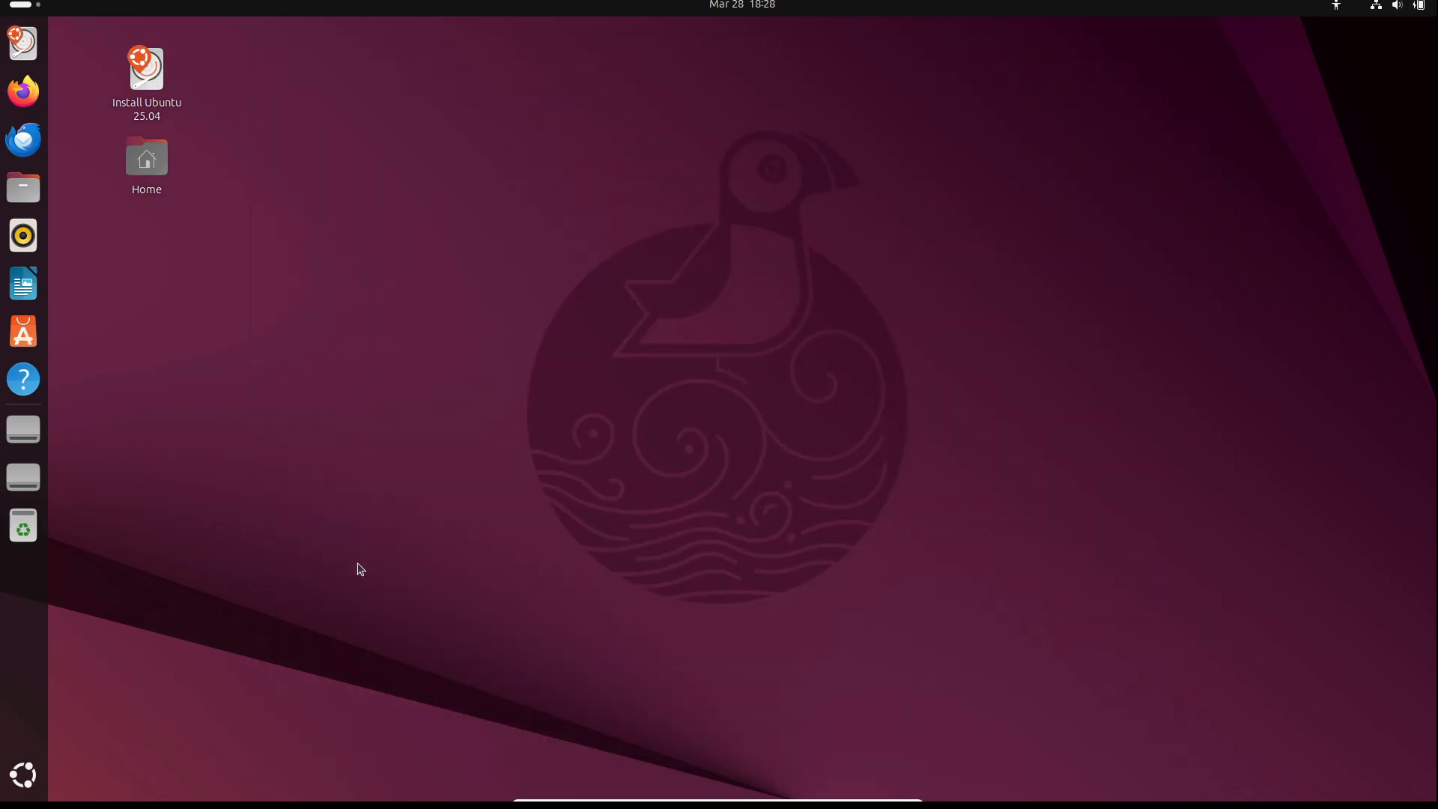
Step: Launch Install Ubuntu 25.04 and accept English, accessibility, wired internet, interactive install and proprietary software defaults
{"action": "left_click", "coordinate": [145, 68]}
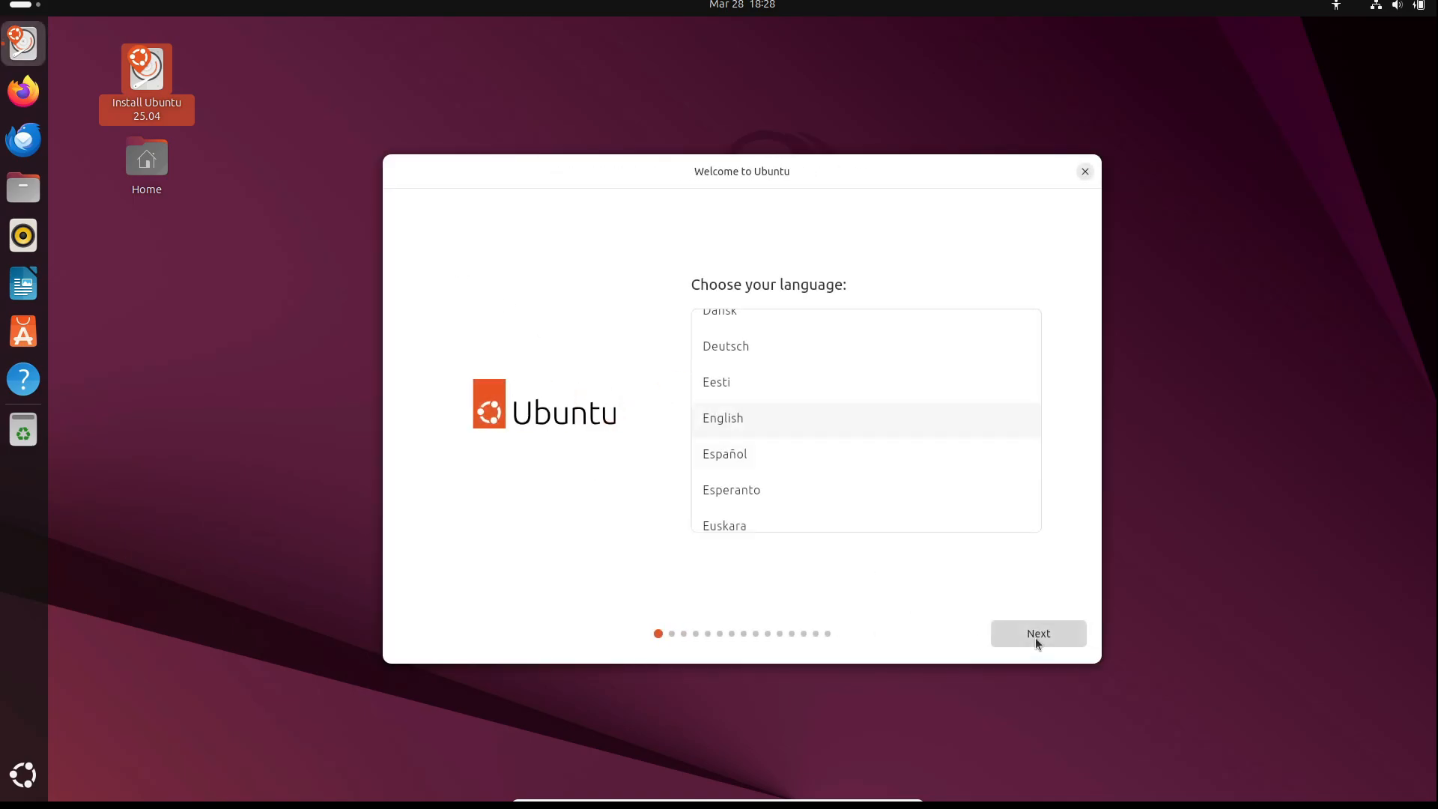
{"action": "left_click", "coordinate": [1037, 632]}
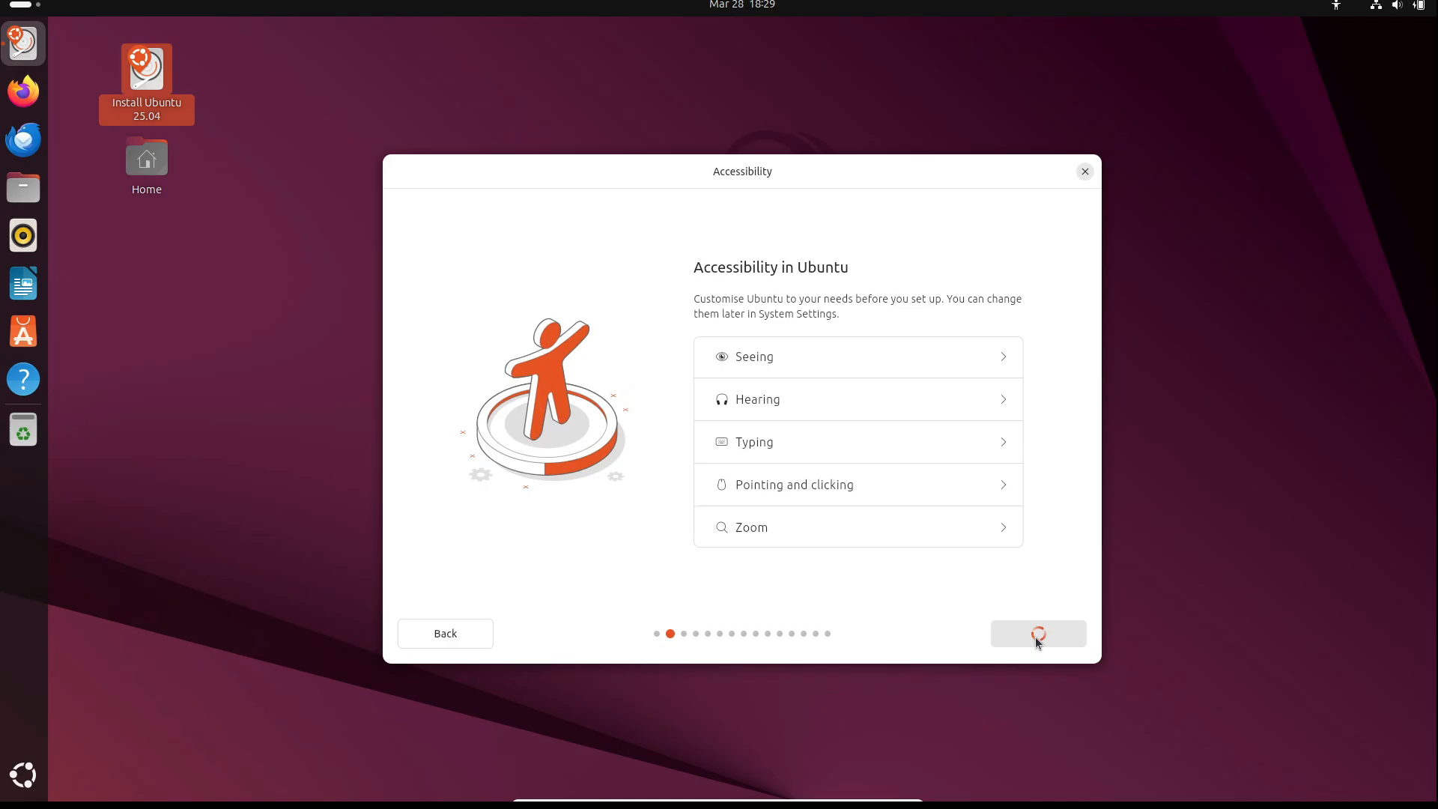
{"action": "left_click", "coordinate": [1037, 632]}
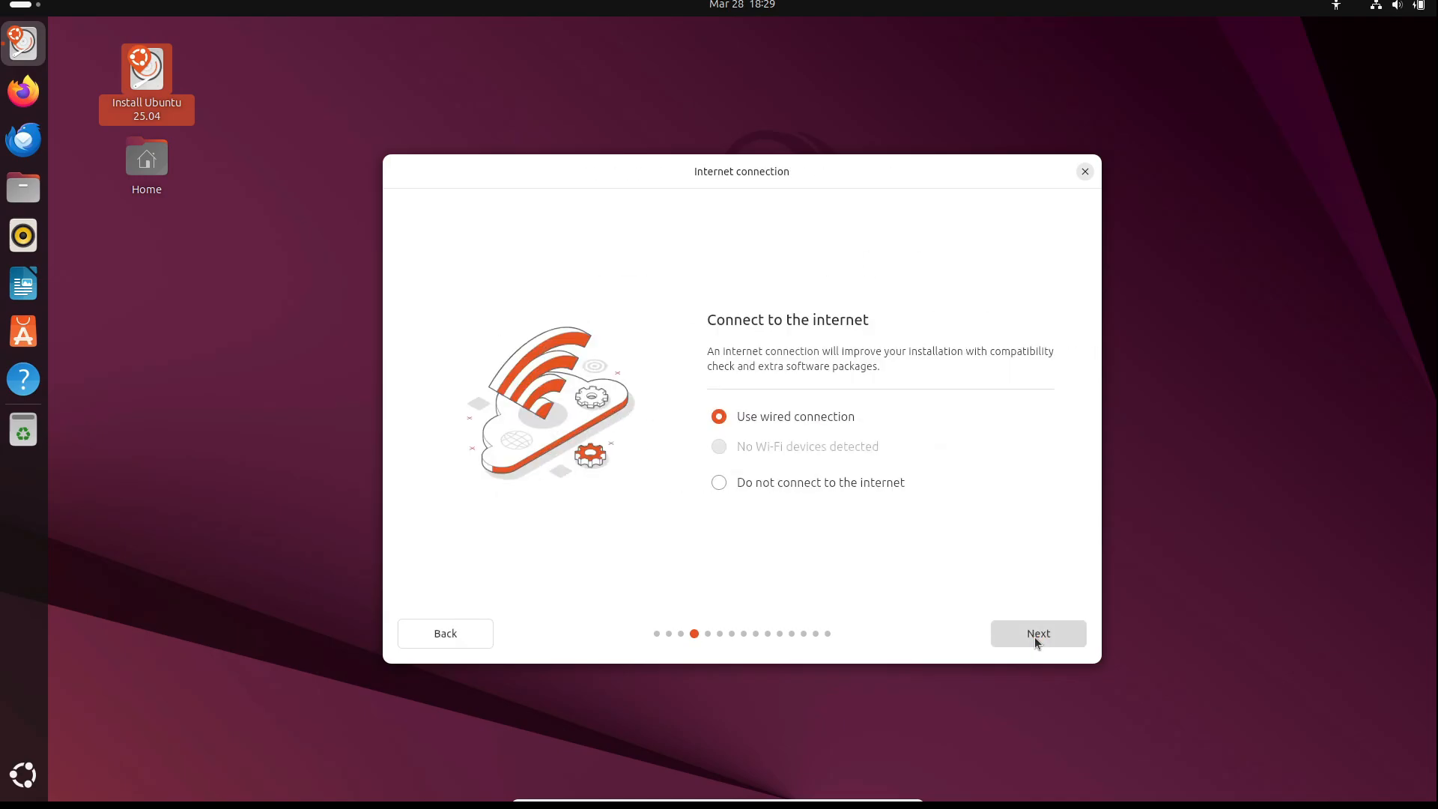
{"action": "left_click", "coordinate": [1037, 632]}
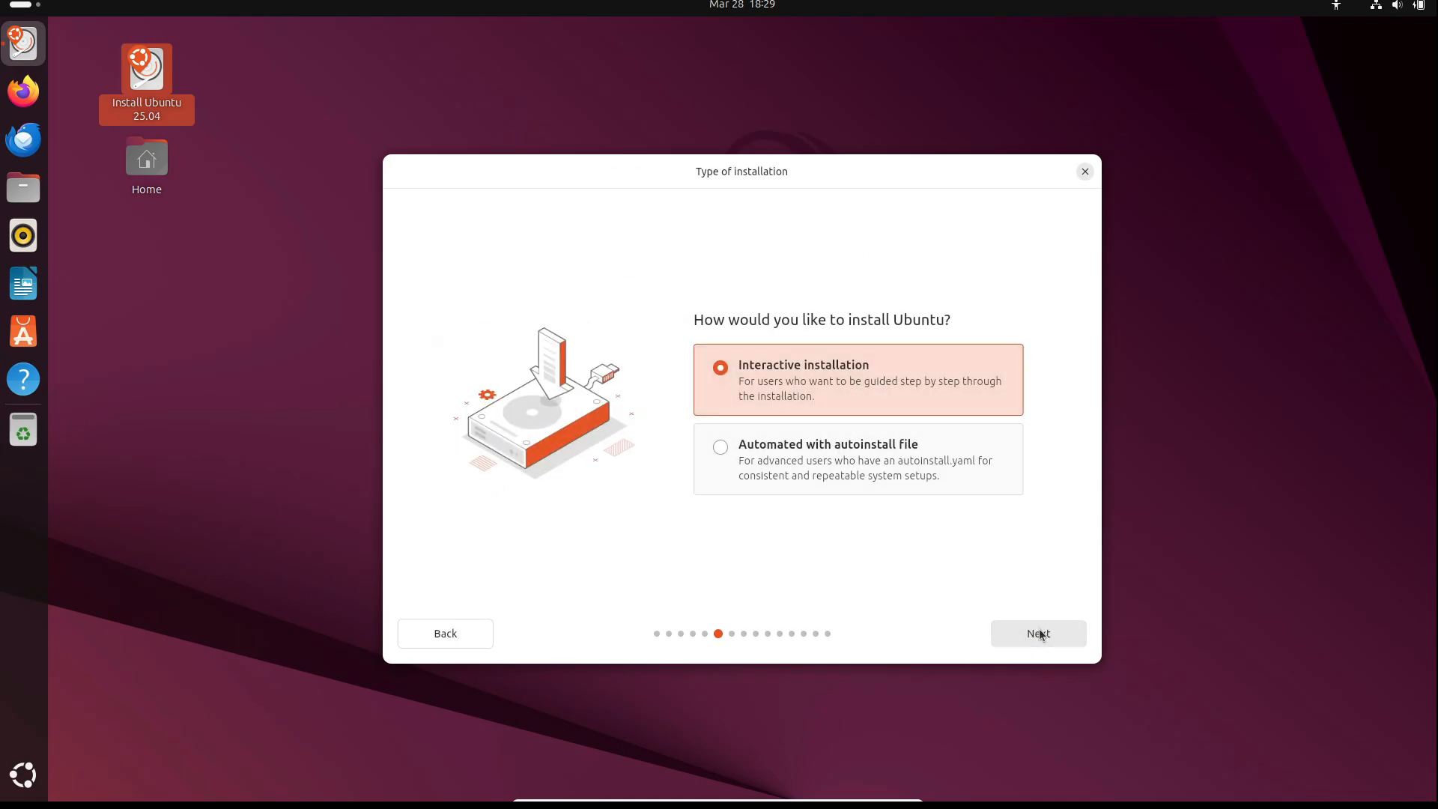
{"action": "left_click", "coordinate": [1036, 633]}
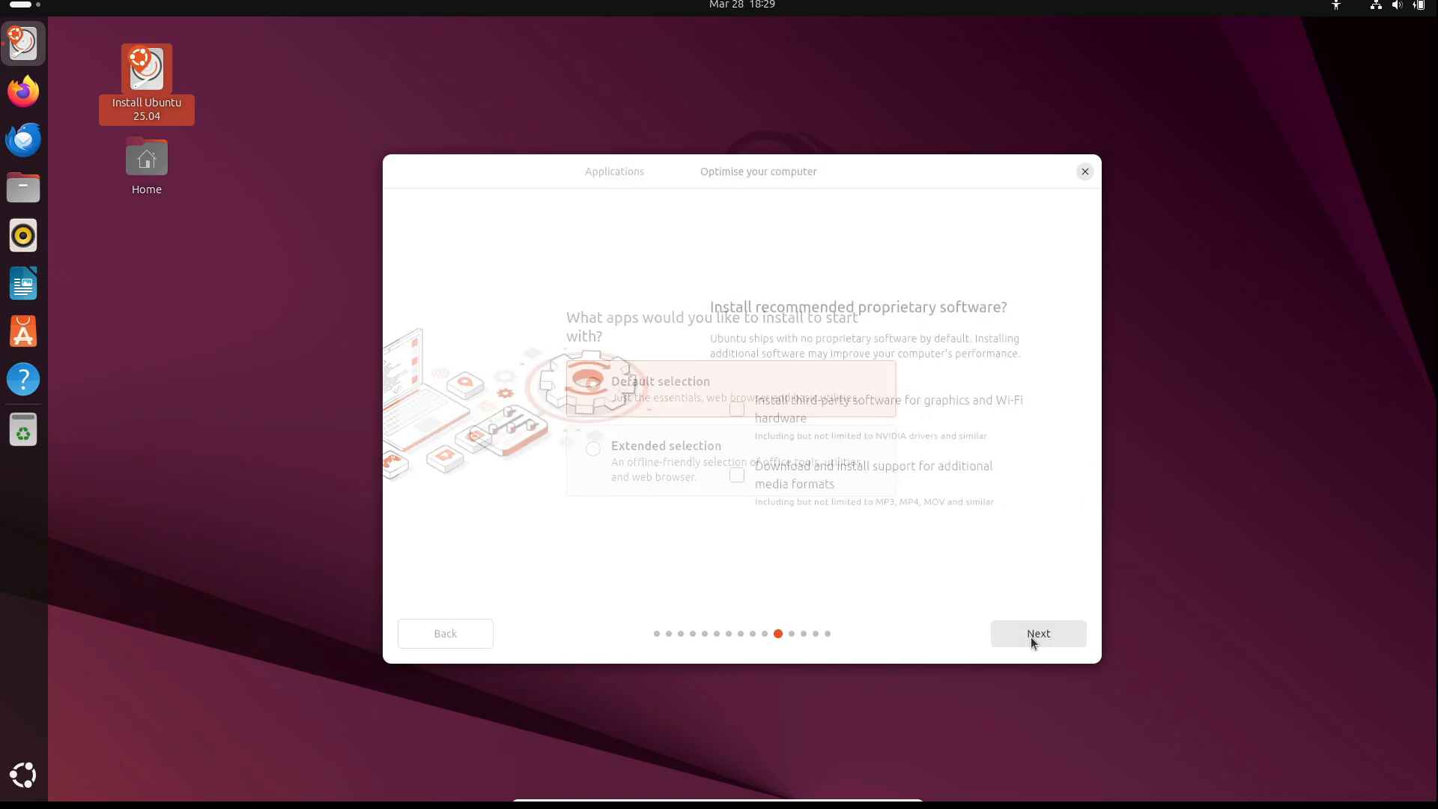
{"action": "left_click", "coordinate": [1037, 632]}
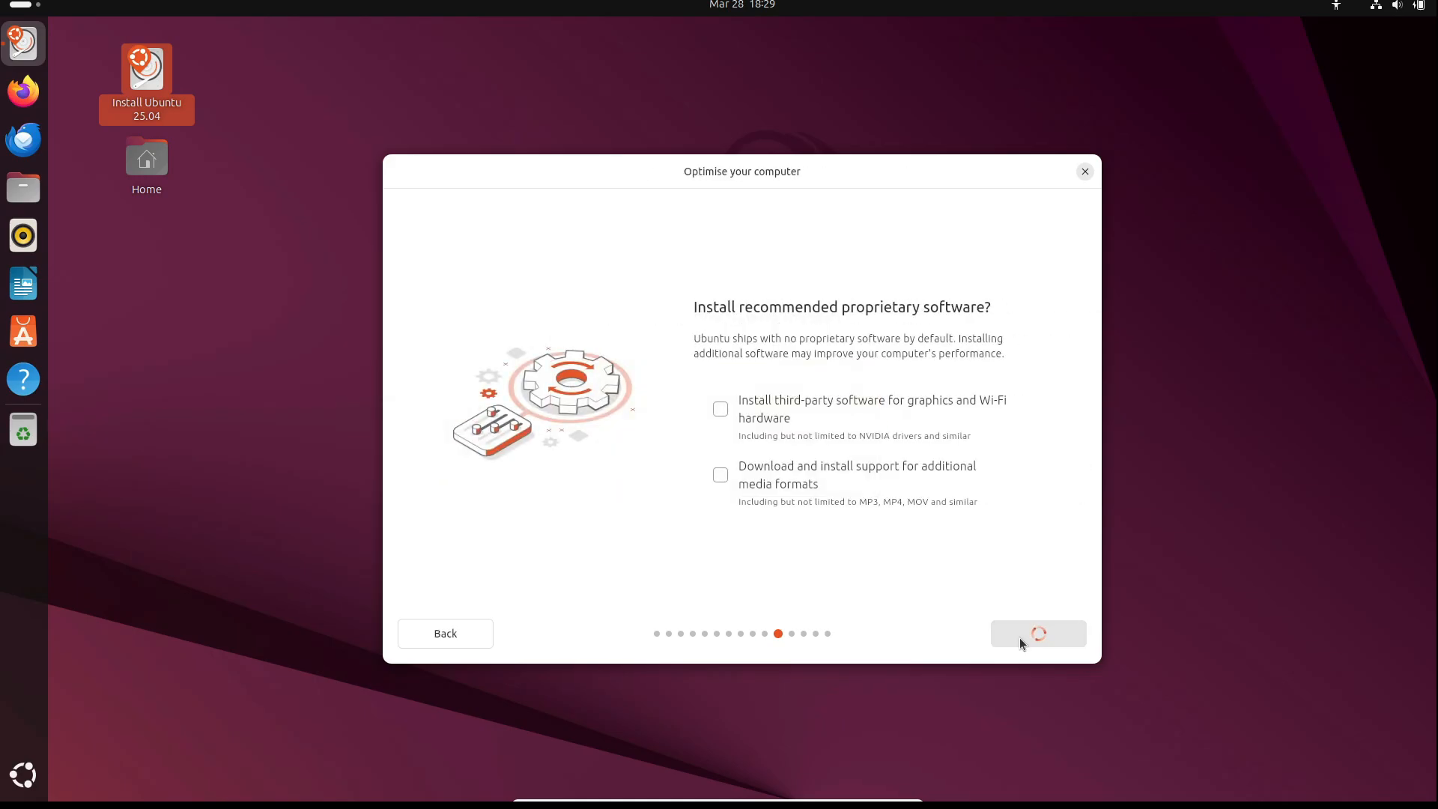